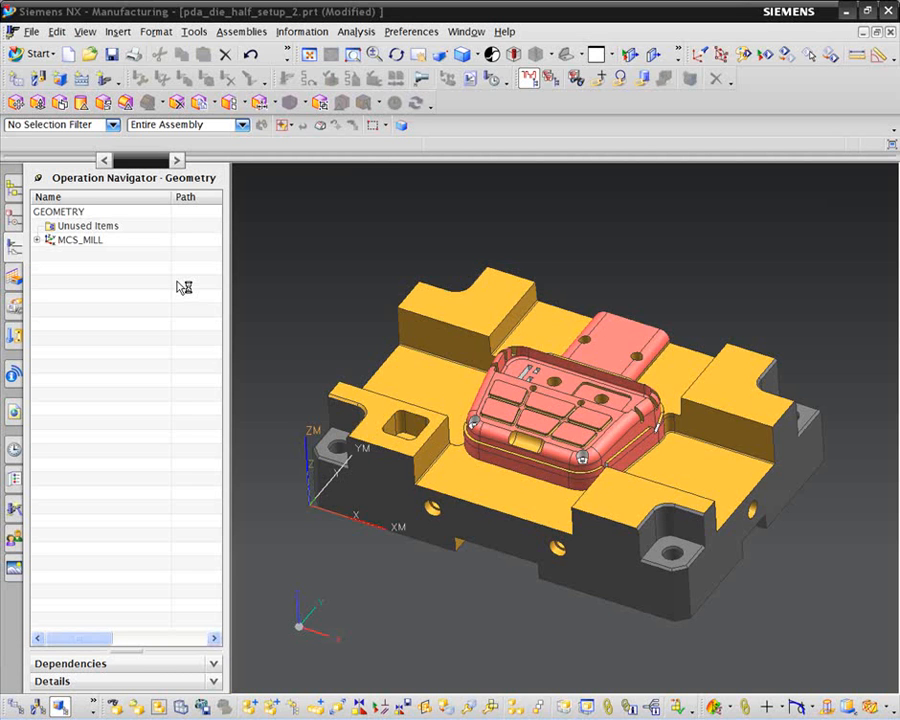
{"action": "mouse_move", "coordinate": [178, 288]}
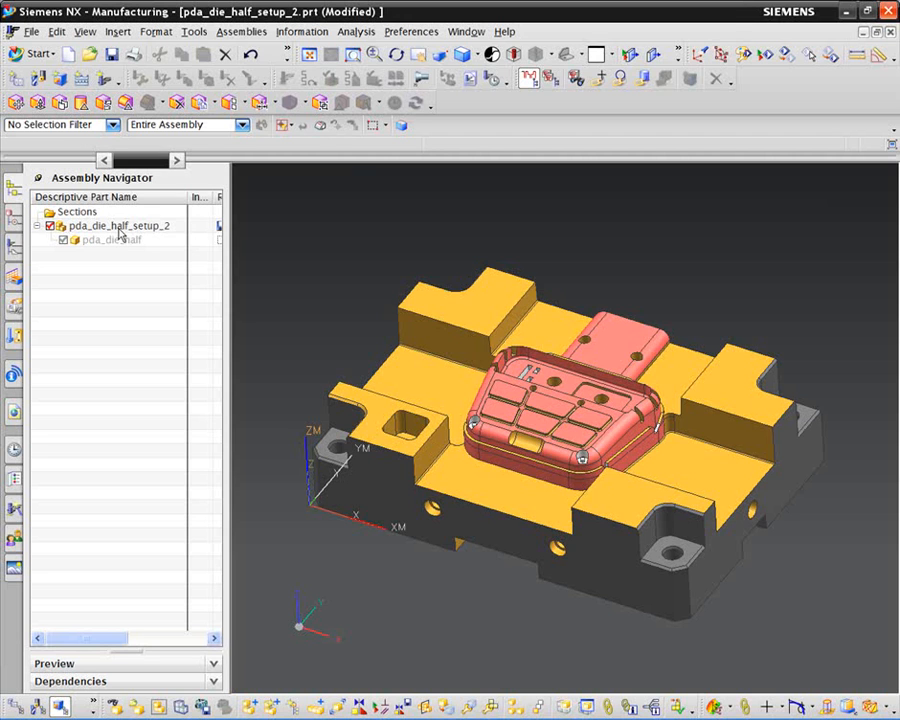
{"action": "mouse_move", "coordinate": [38, 54]}
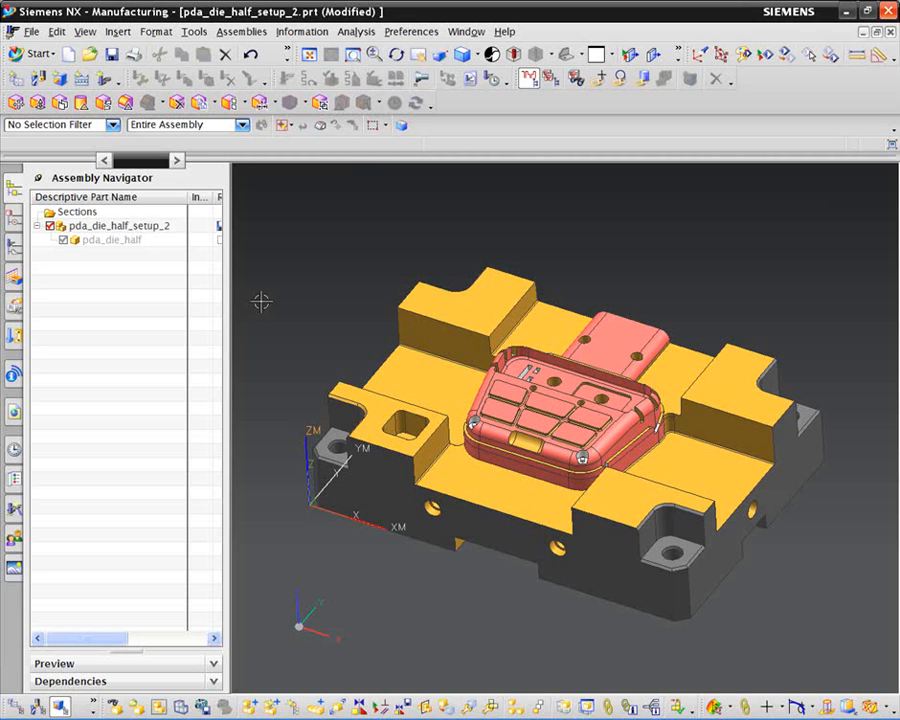
{"action": "mouse_move", "coordinate": [605, 650]}
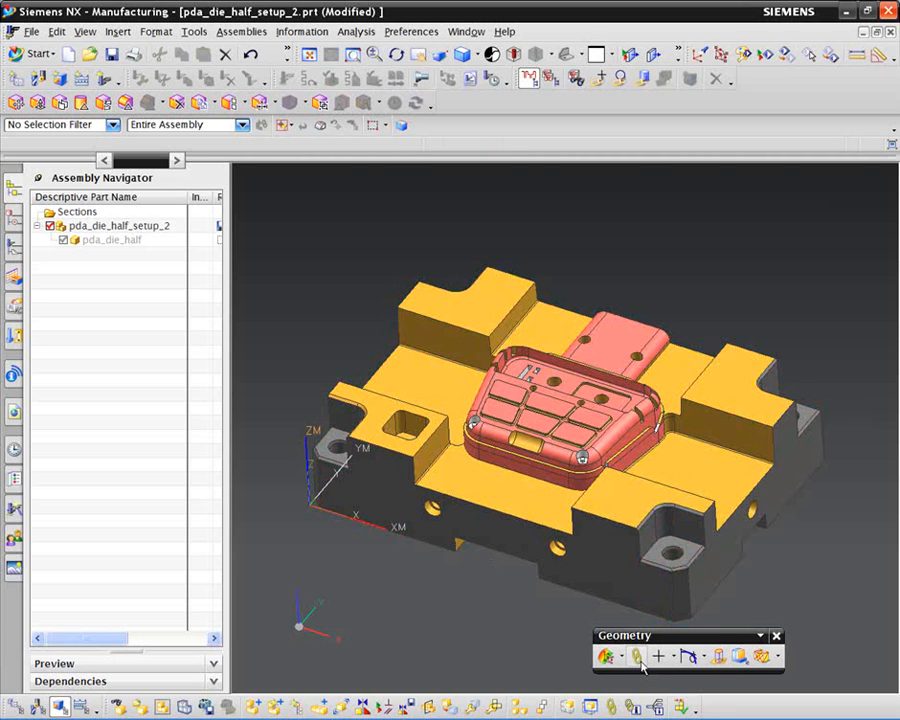
{"action": "mouse_move", "coordinate": [640, 668]}
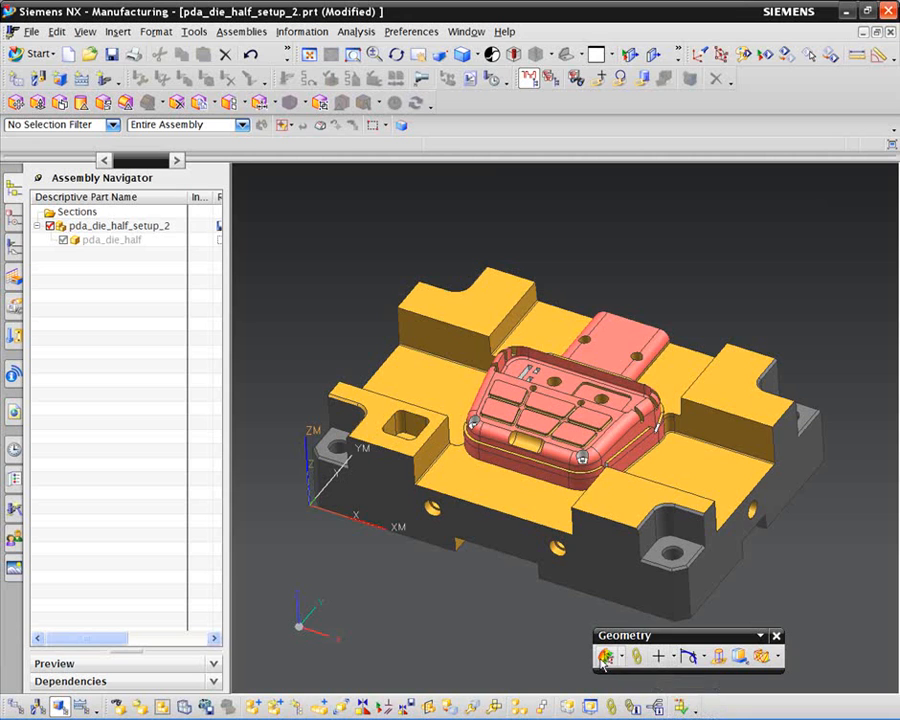
{"action": "mouse_move", "coordinate": [609, 664]}
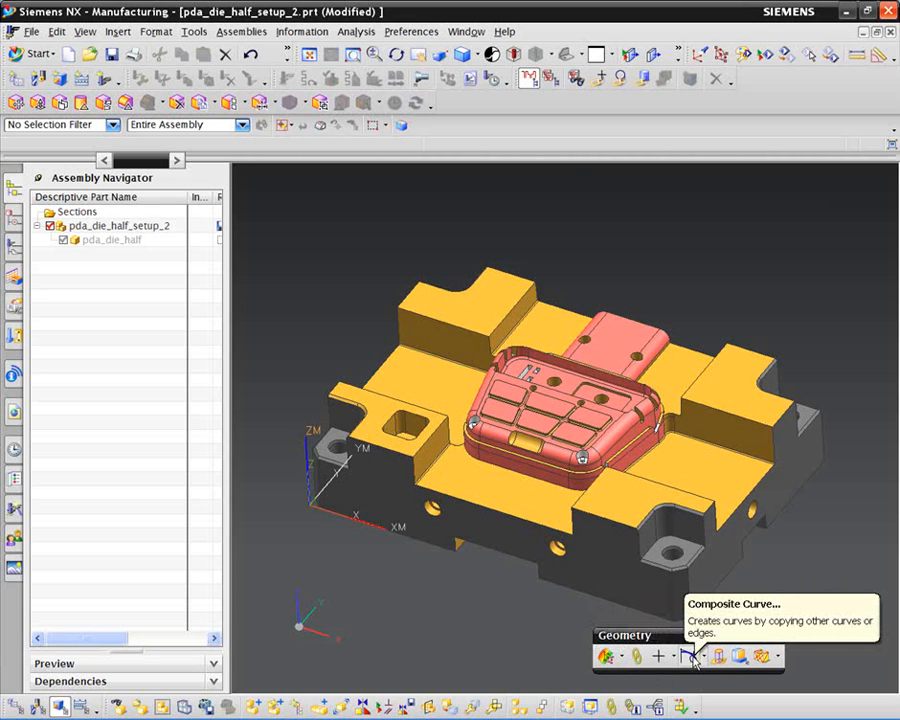
{"action": "mouse_move", "coordinate": [696, 661]}
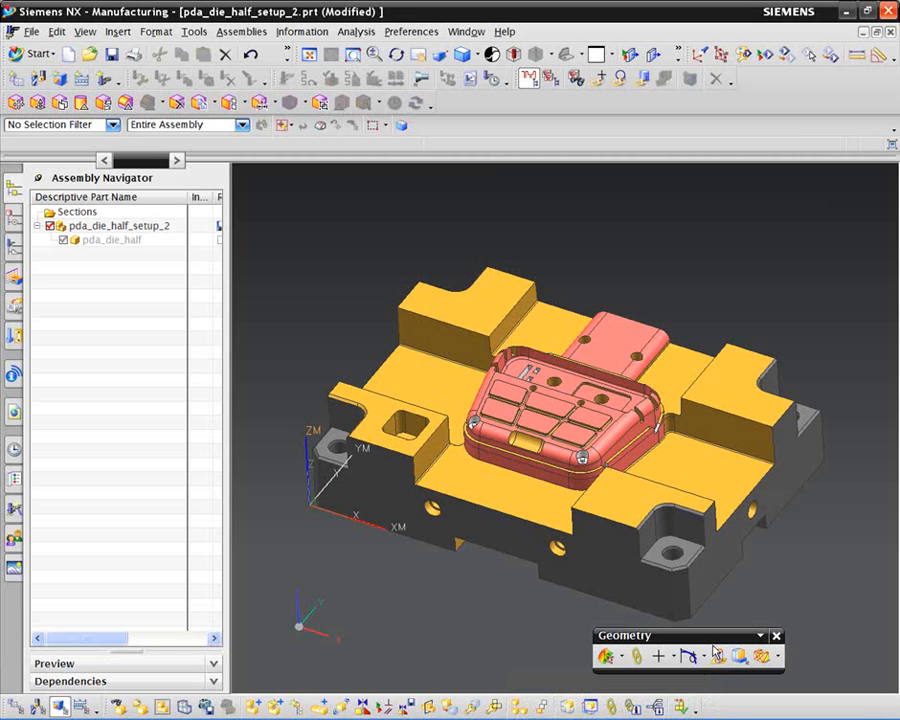
{"action": "mouse_move", "coordinate": [756, 656]}
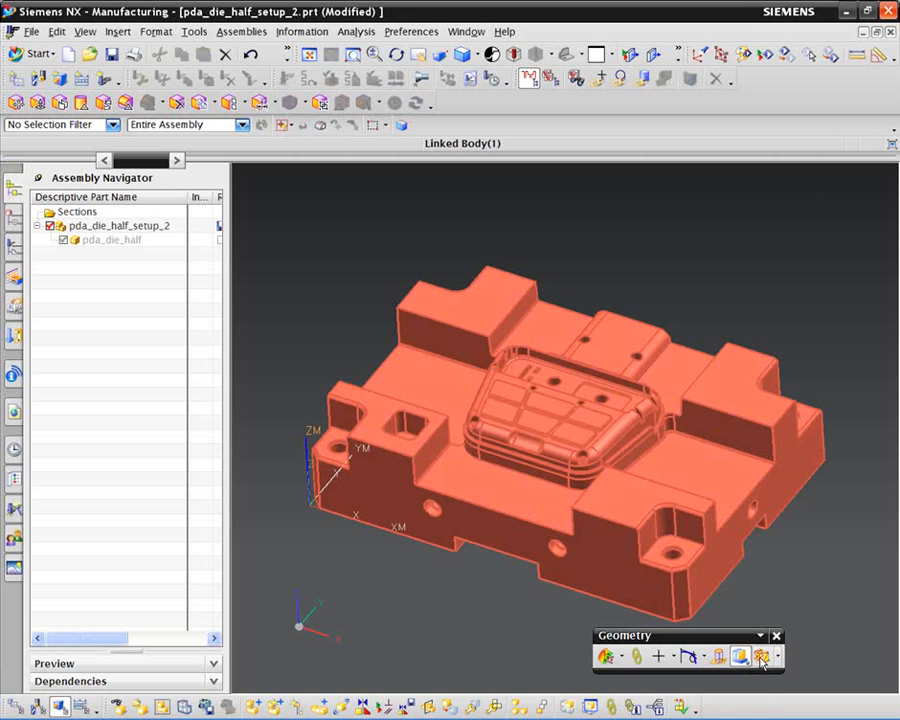
{"action": "mouse_move", "coordinate": [757, 658]}
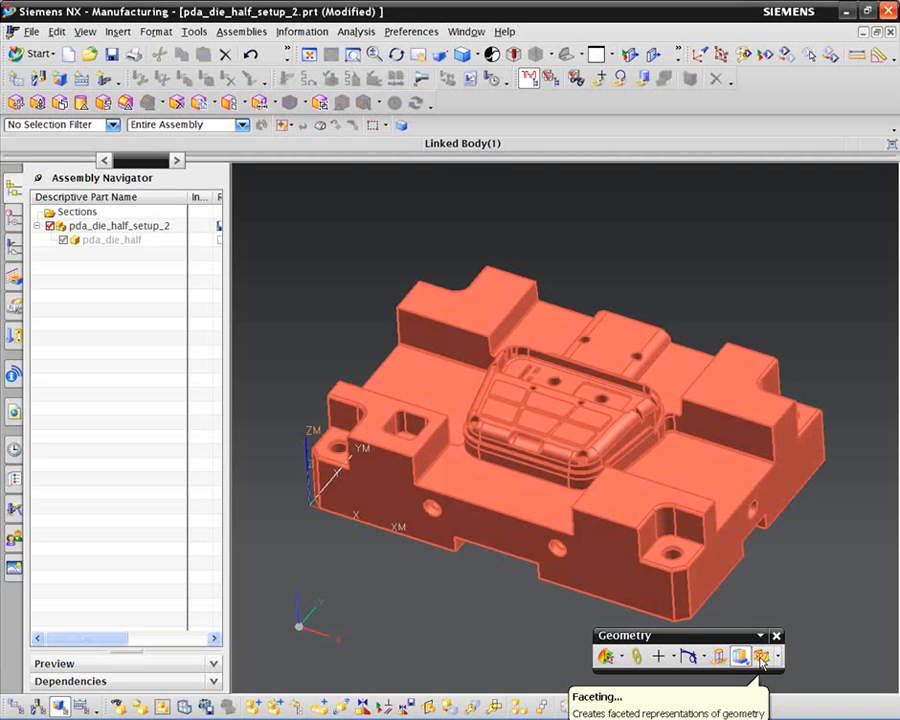
Select the Linked Body that covers the entire die half.
{"action": "left_click", "coordinate": [754, 656]}
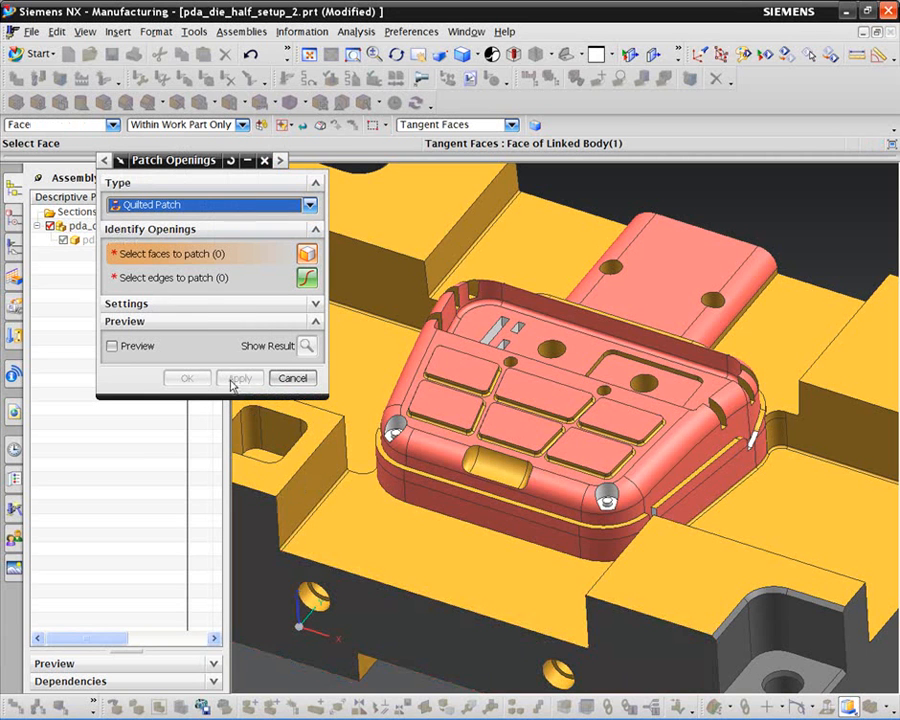
{"action": "mouse_move", "coordinate": [253, 255]}
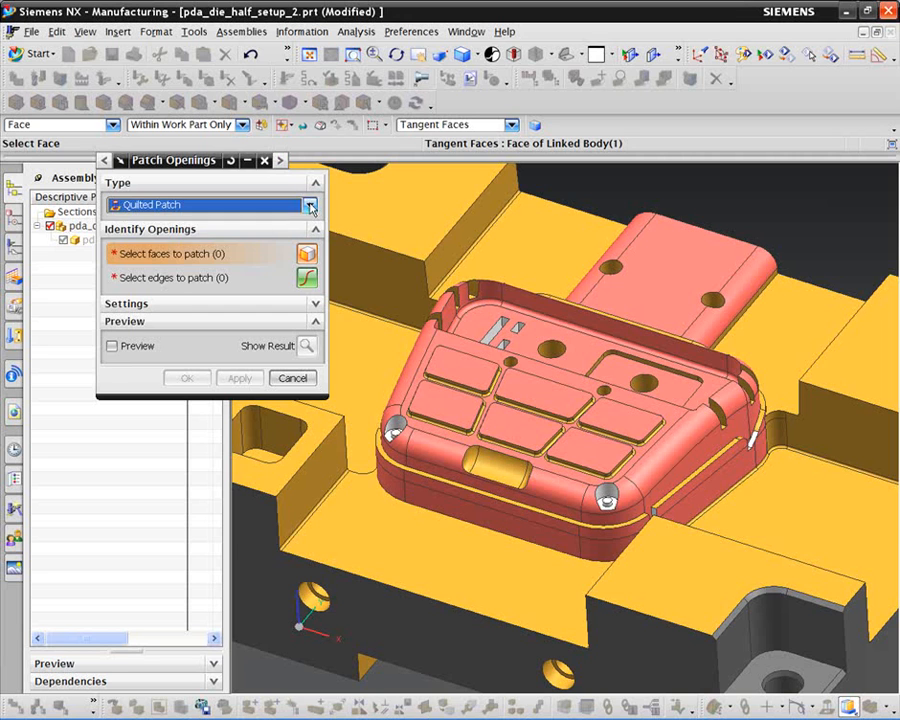
Keep Quilted Patch as the Patch Openings type.
{"action": "left_click", "coordinate": [310, 204]}
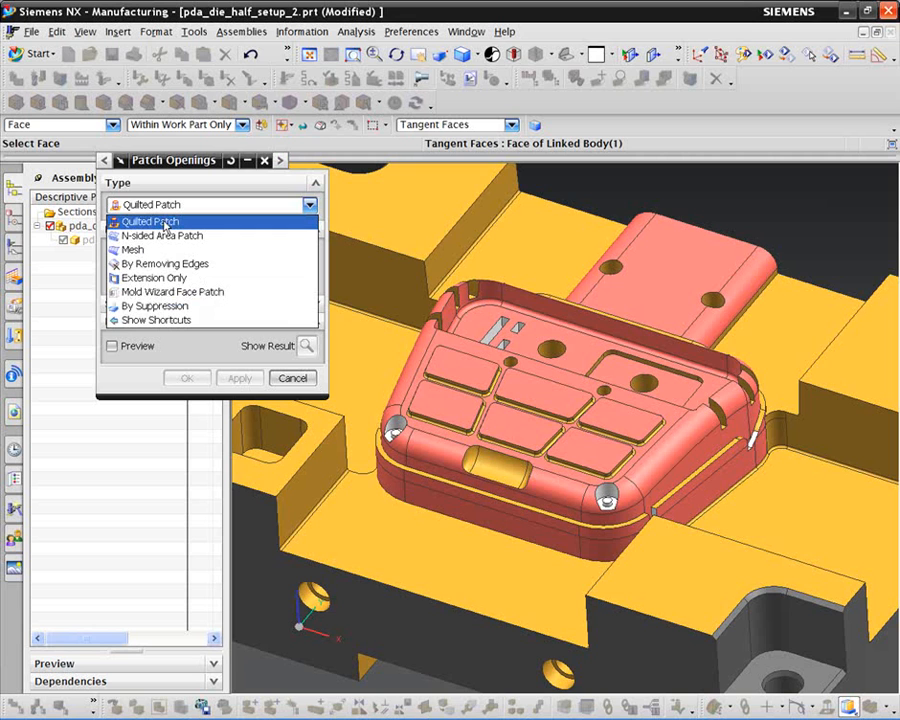
{"action": "left_click", "coordinate": [150, 221]}
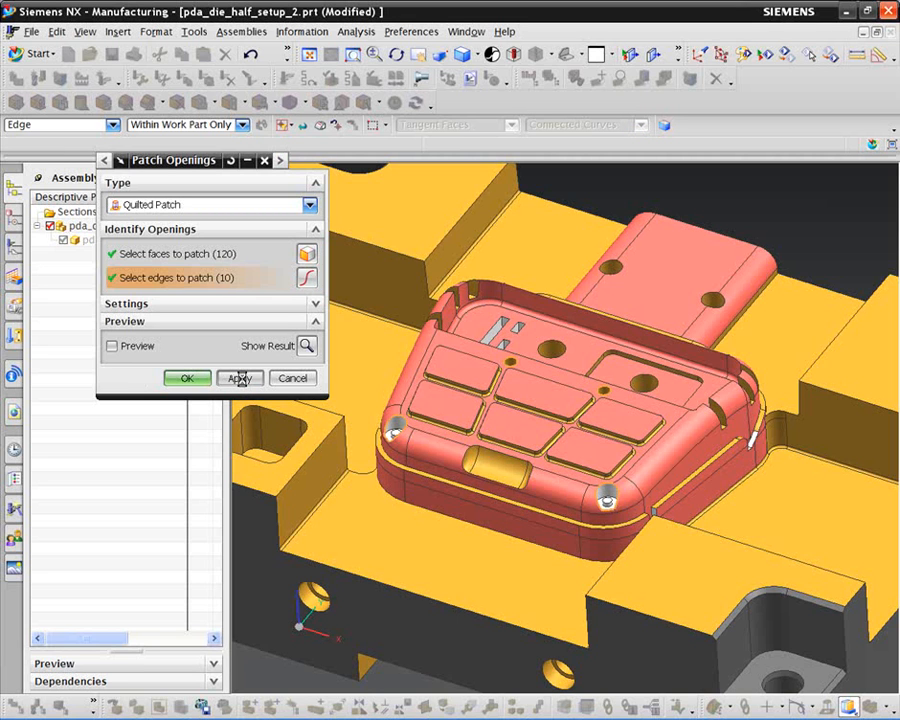
Patch the selected core holes, plus the slots and hole near the top.
{"action": "left_click", "coordinate": [239, 378]}
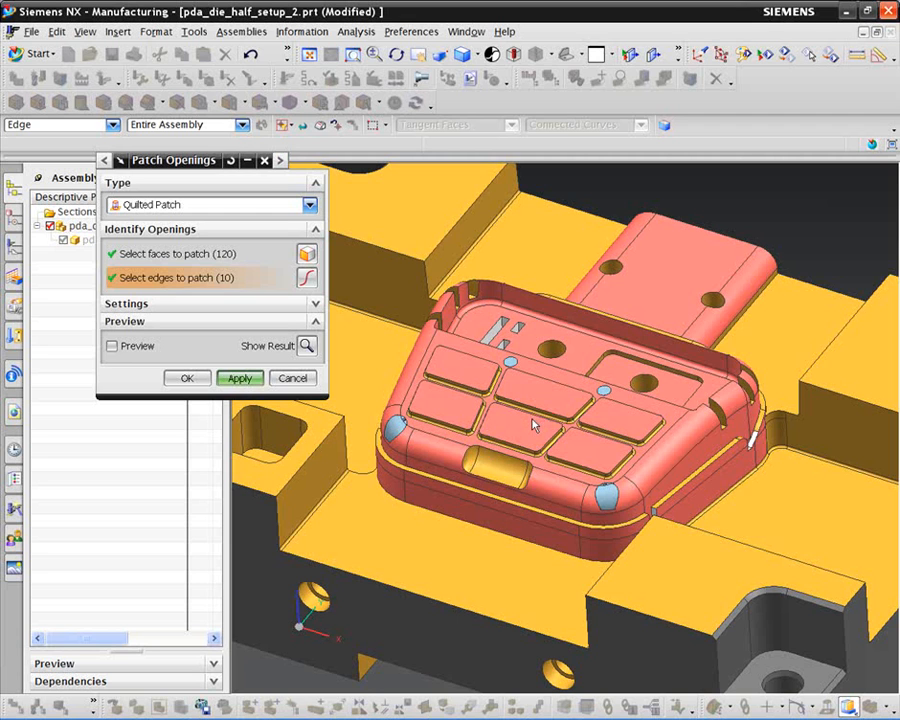
{"action": "mouse_move", "coordinate": [531, 428]}
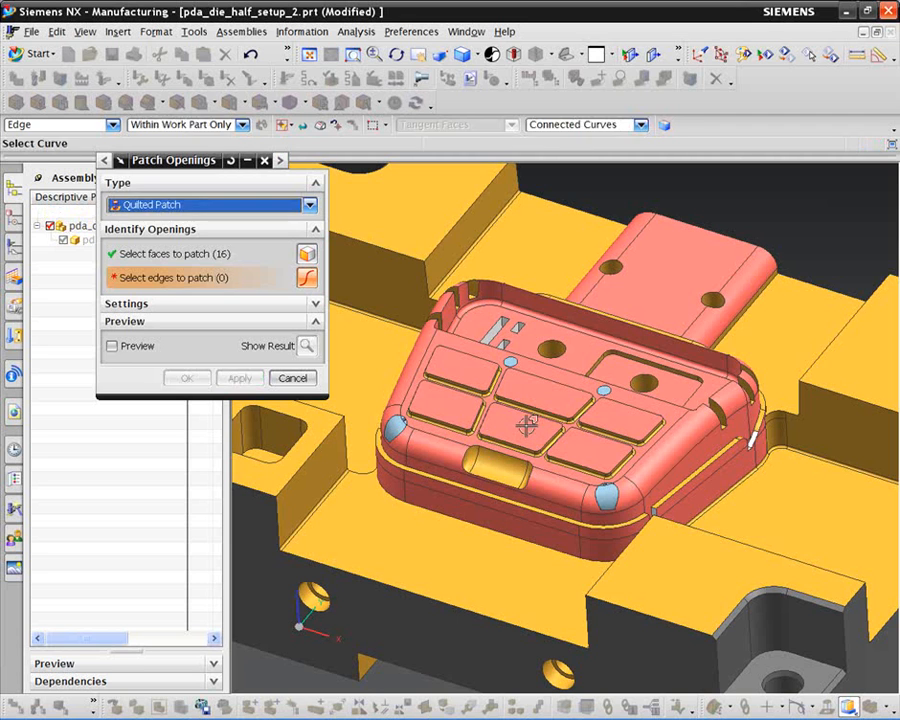
{"action": "left_click_drag", "start_coordinate": [525, 420], "coordinate": [525, 435]}
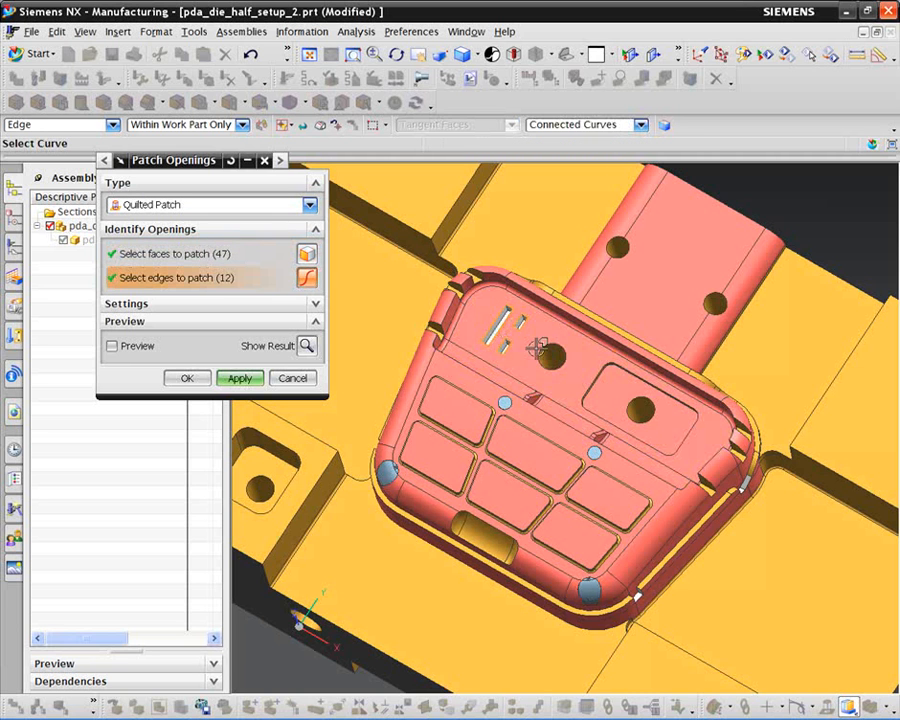
{"action": "left_click", "coordinate": [555, 356]}
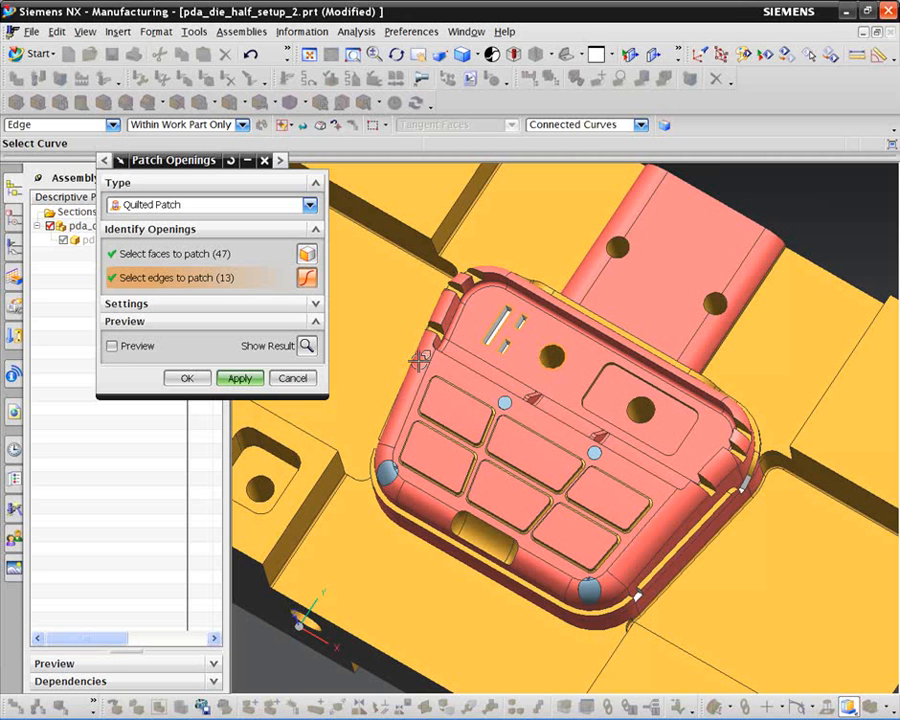
{"action": "left_click", "coordinate": [239, 378]}
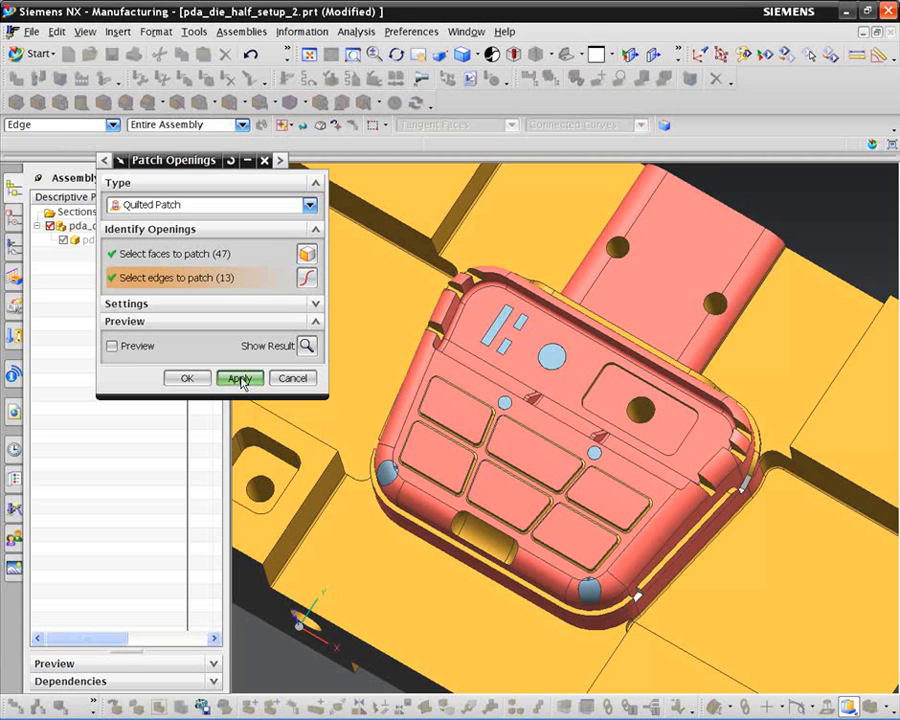
{"action": "left_click", "coordinate": [239, 378]}
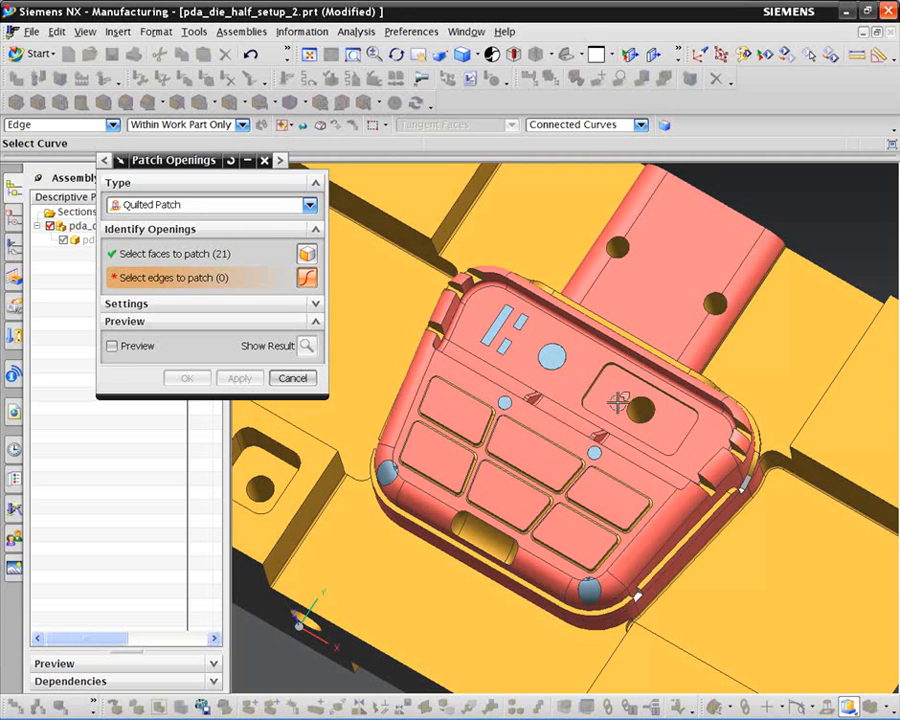
Patch the right pocket's hole and keep Quilted Patch as the type.
{"action": "left_click", "coordinate": [638, 400]}
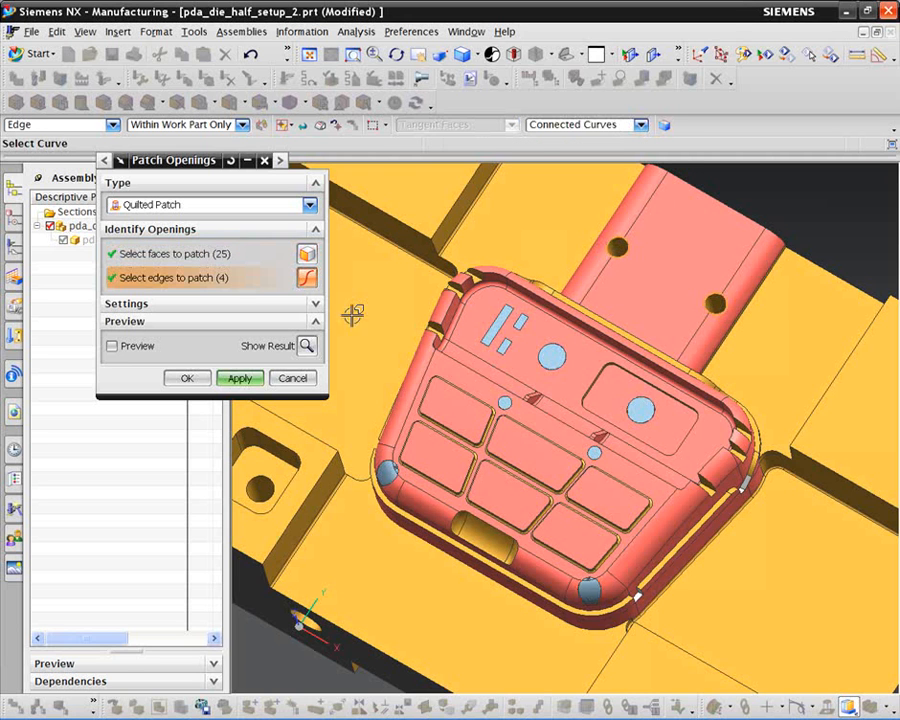
{"action": "left_click", "coordinate": [239, 378]}
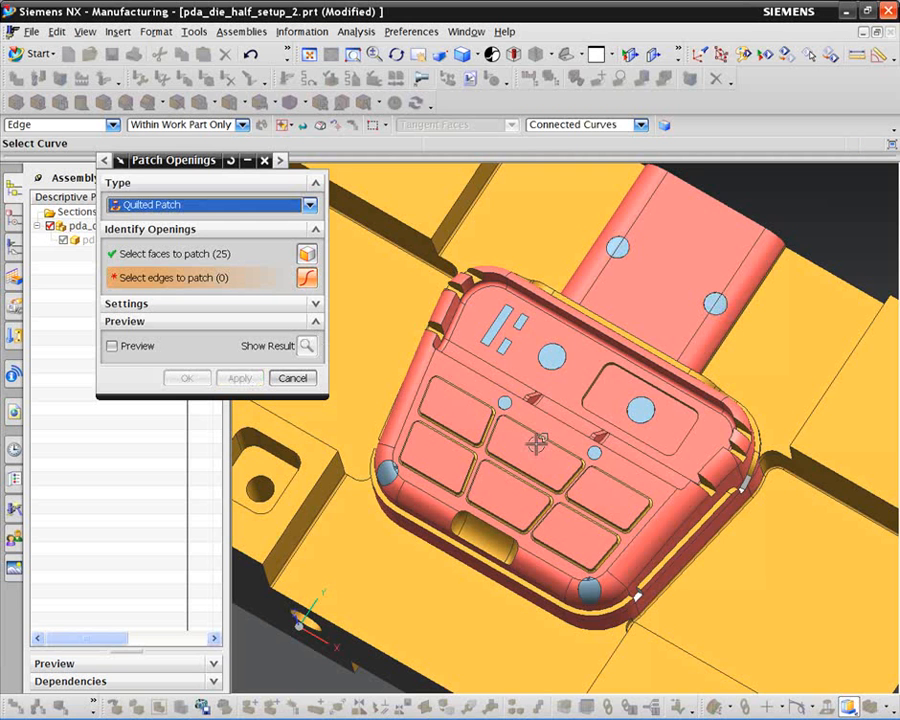
{"action": "left_click_drag", "start_coordinate": [540, 445], "coordinate": [535, 400]}
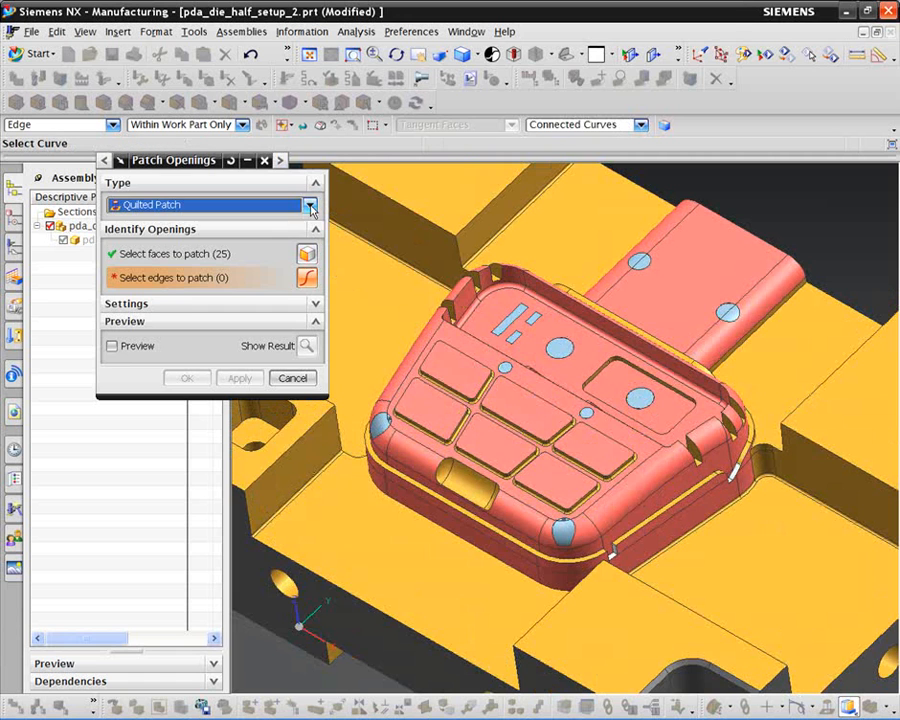
{"action": "left_click", "coordinate": [310, 205]}
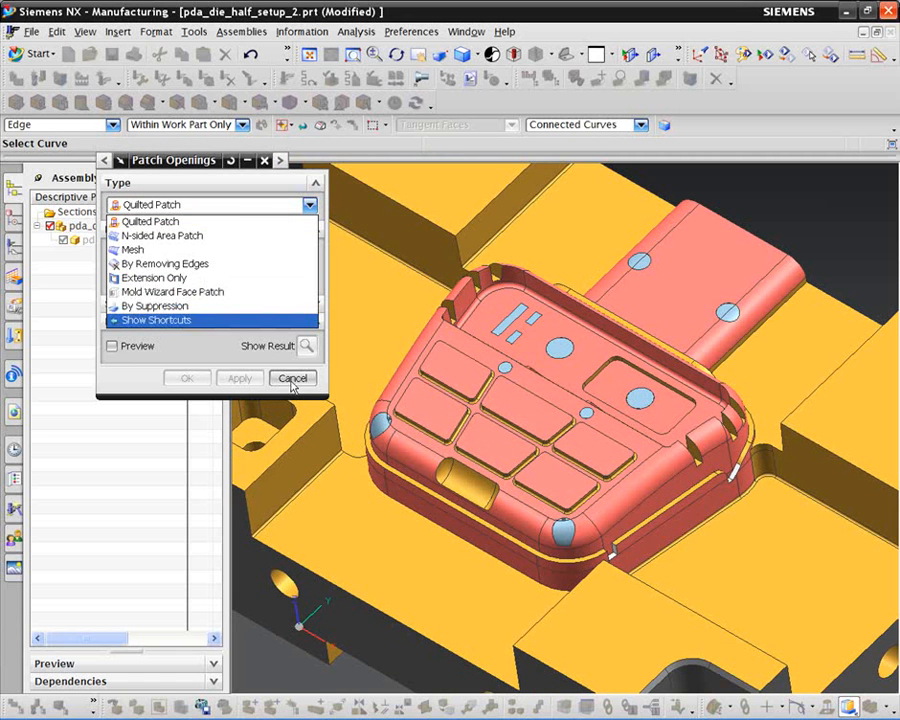
{"action": "left_click", "coordinate": [150, 221]}
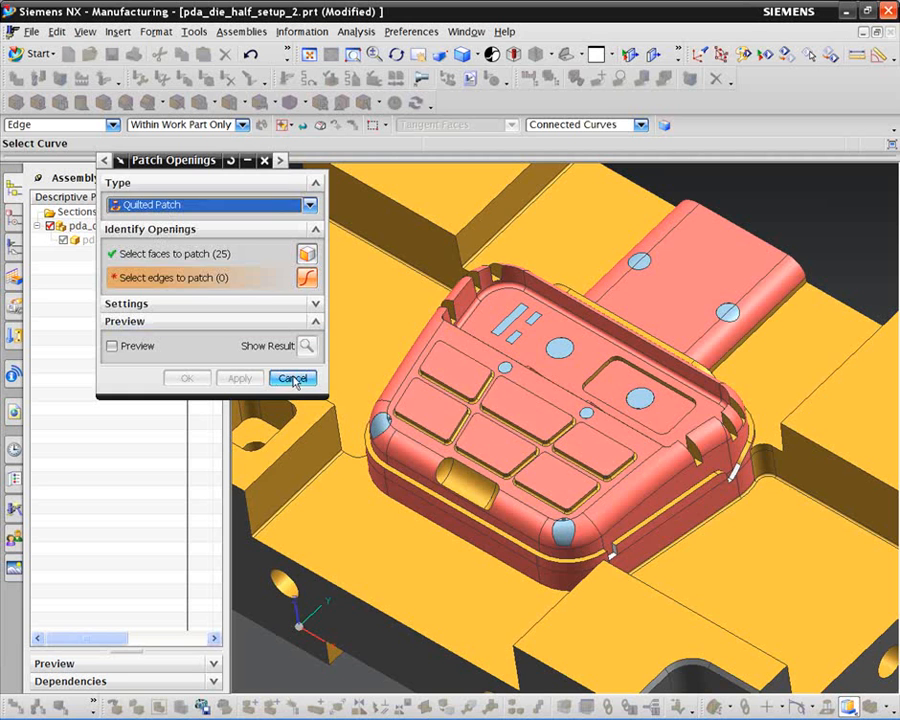
Cancel Patch Openings and zoom in close on the side-wall notches.
{"action": "left_click", "coordinate": [293, 378]}
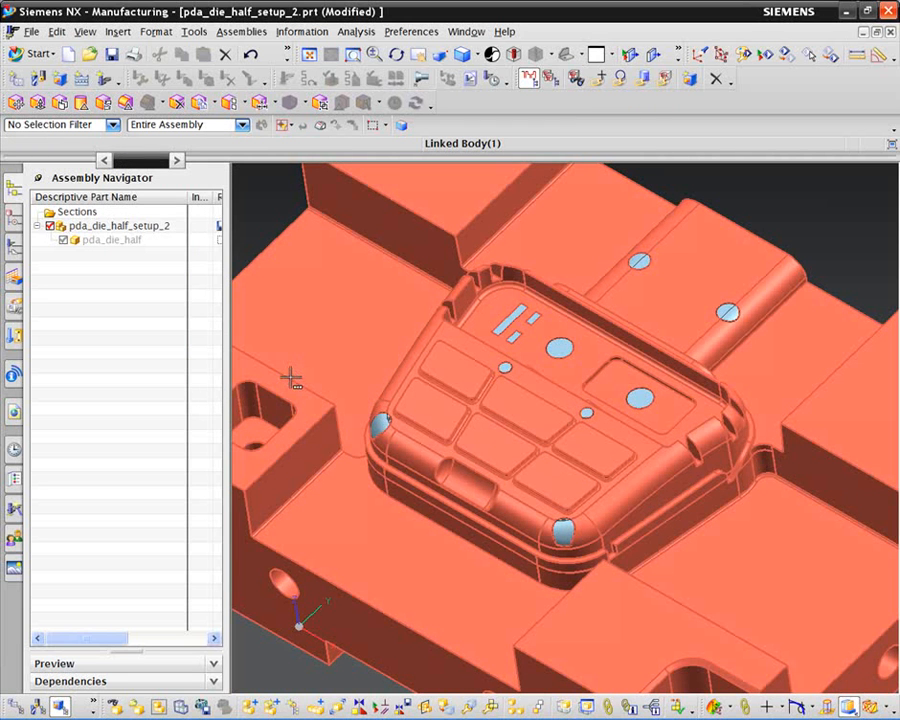
{"action": "mouse_move", "coordinate": [365, 378]}
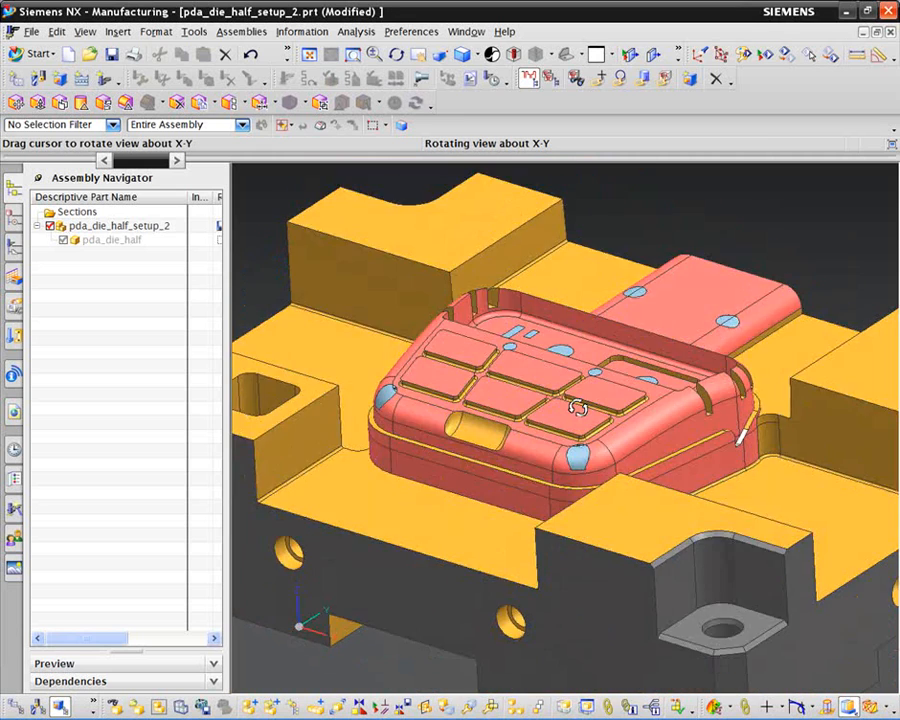
{"action": "left_click_drag", "start_coordinate": [575, 408], "coordinate": [505, 411]}
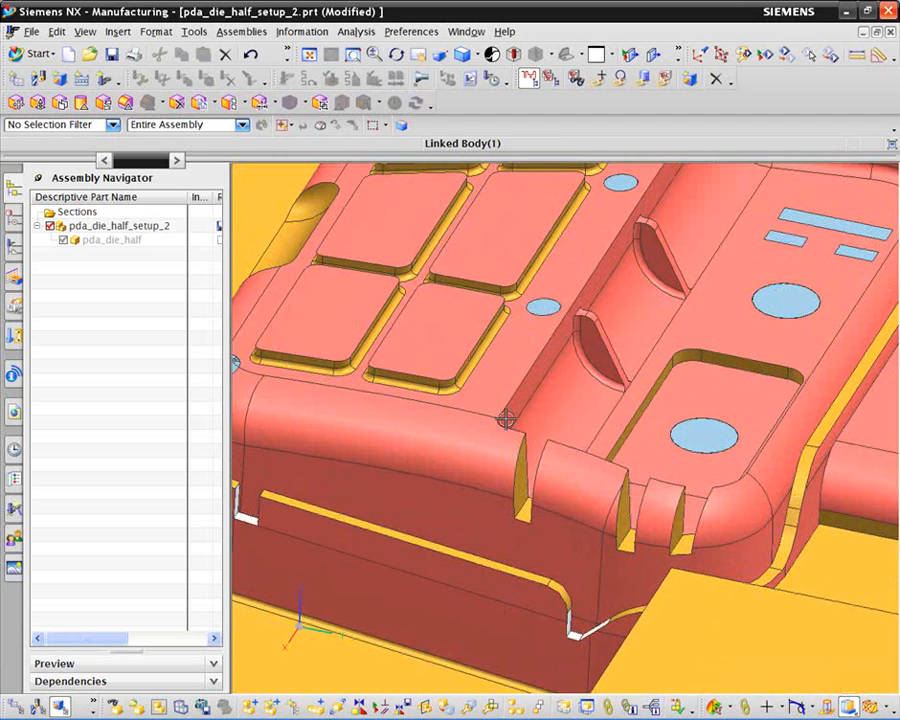
{"action": "left_click_drag", "start_coordinate": [505, 420], "coordinate": [505, 408]}
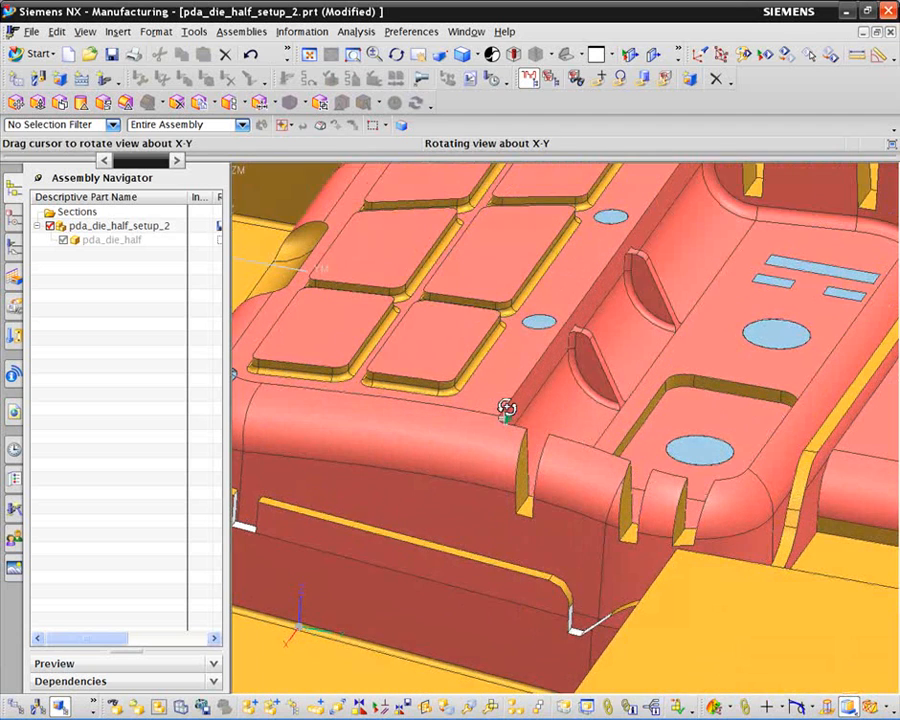
{"action": "left_click_drag", "start_coordinate": [507, 410], "coordinate": [637, 310]}
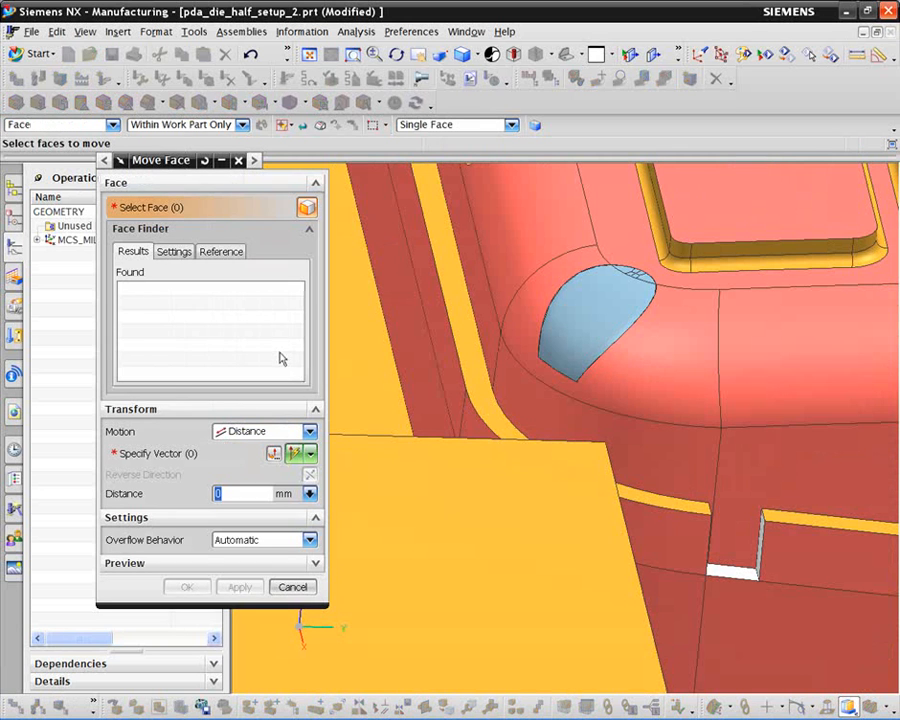
{"action": "mouse_move", "coordinate": [680, 520]}
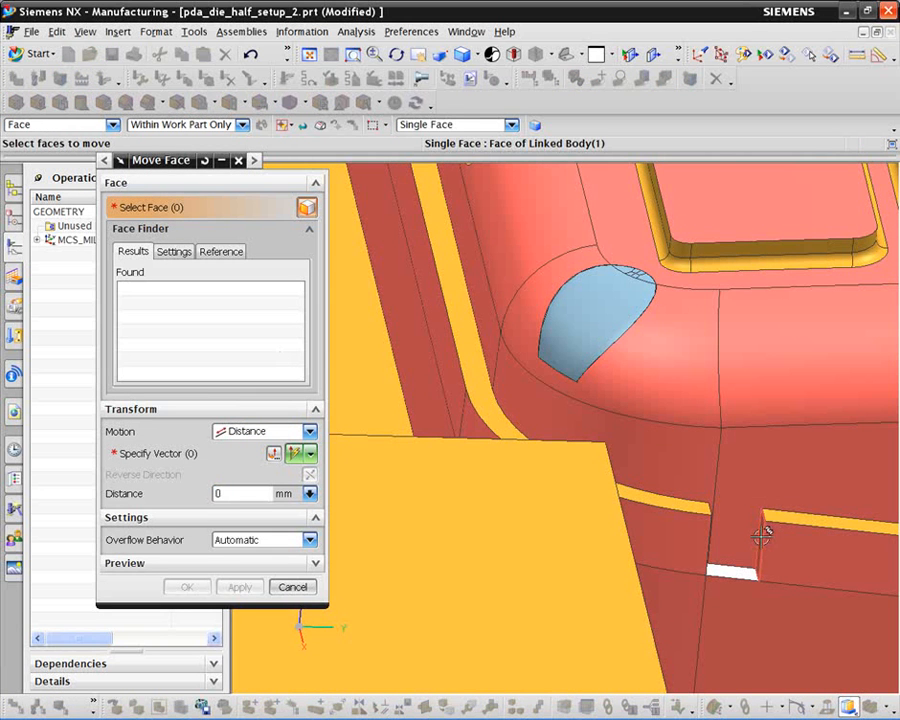
Pick the side-wall notch face and enter a 2.2 mm move distance.
{"action": "left_click", "coordinate": [758, 540]}
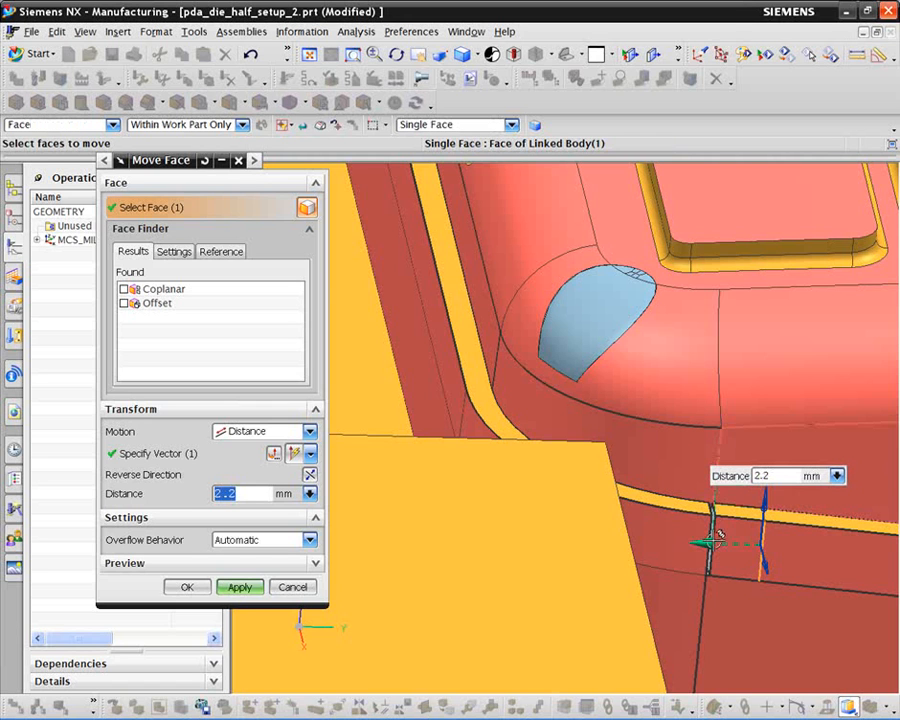
{"action": "left_click", "coordinate": [239, 587]}
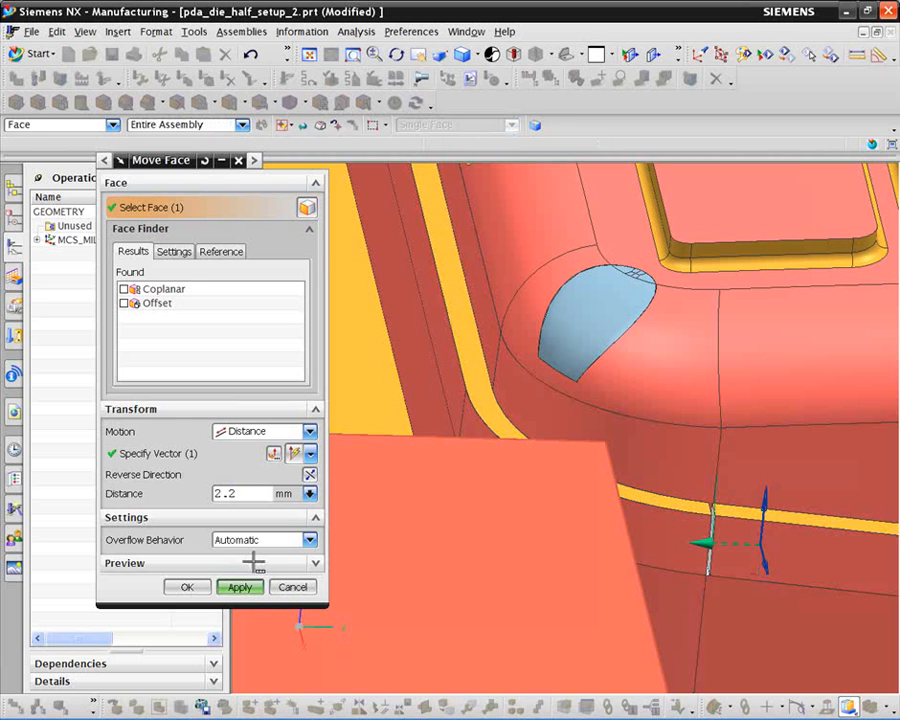
Apply the 2.2 mm notch move, then move the leftover sliver face 0.3 mm.
{"action": "left_click", "coordinate": [239, 587]}
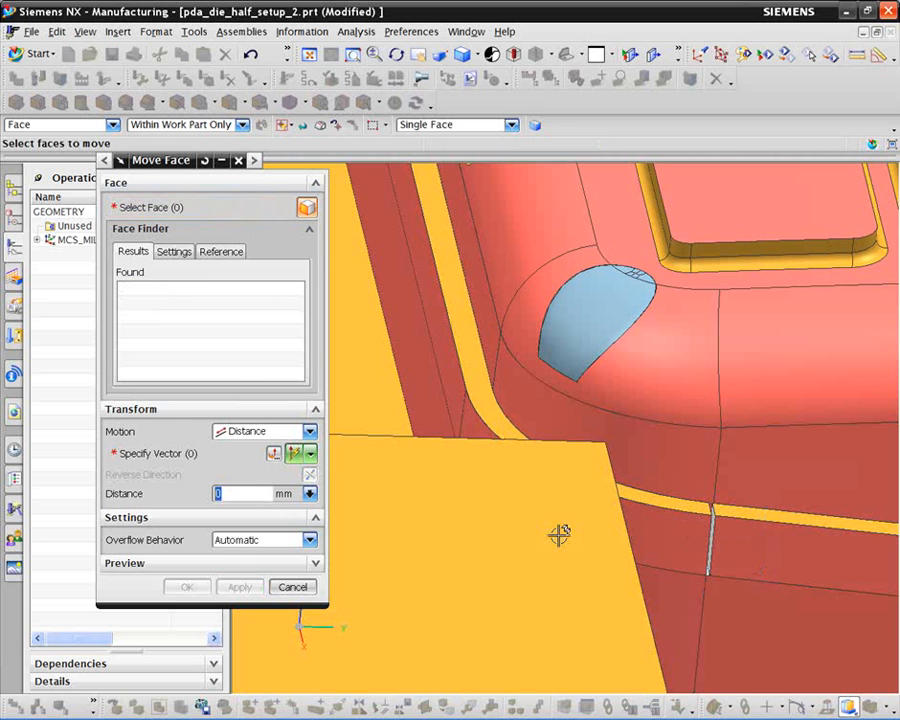
{"action": "left_click_drag", "start_coordinate": [560, 535], "coordinate": [644, 535]}
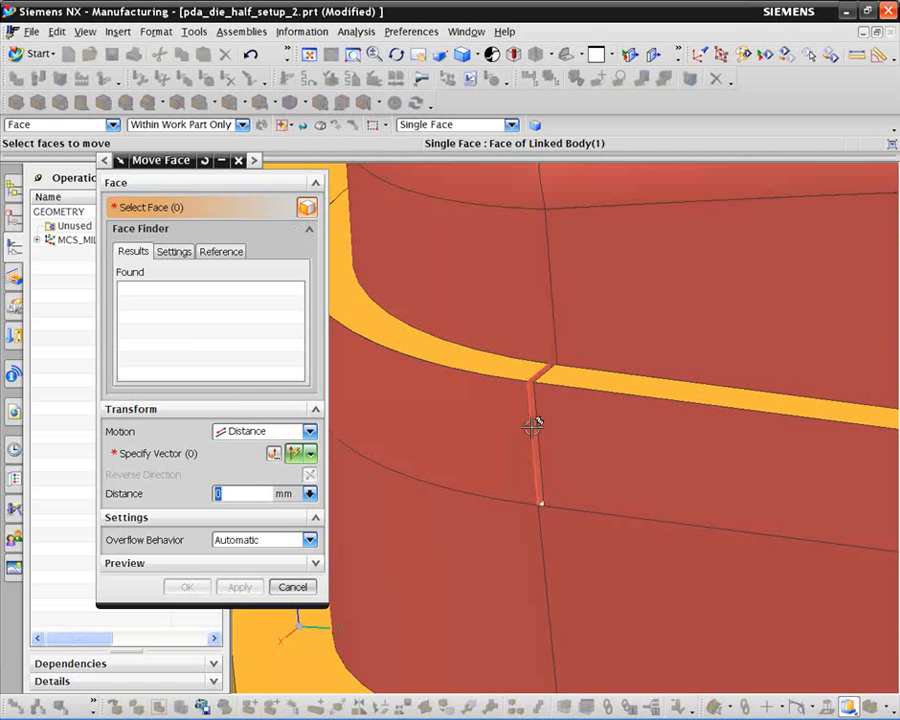
{"action": "left_click", "coordinate": [533, 422]}
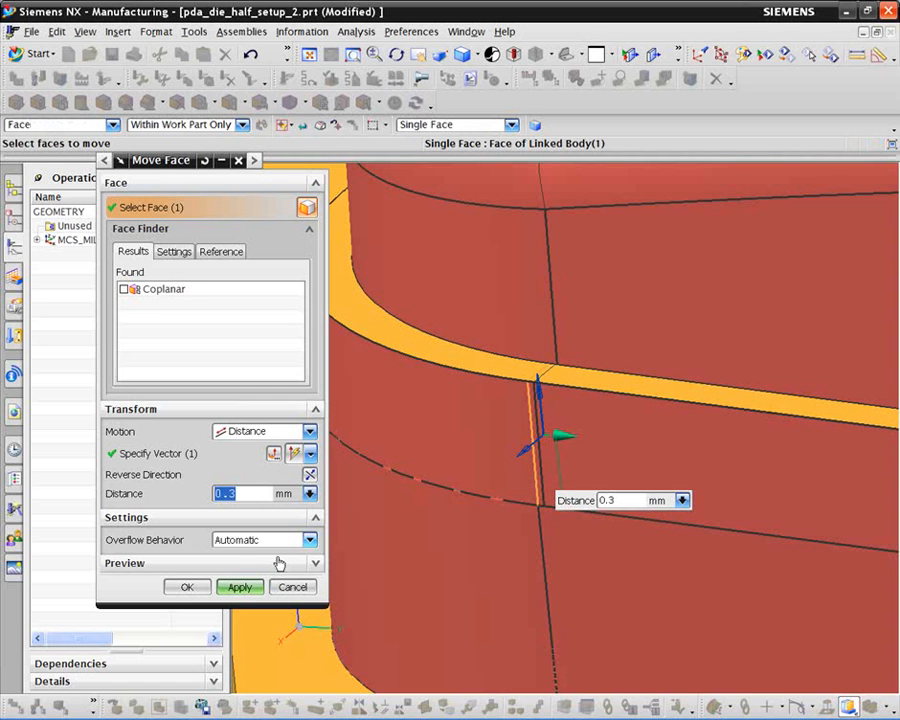
{"action": "left_click", "coordinate": [239, 587]}
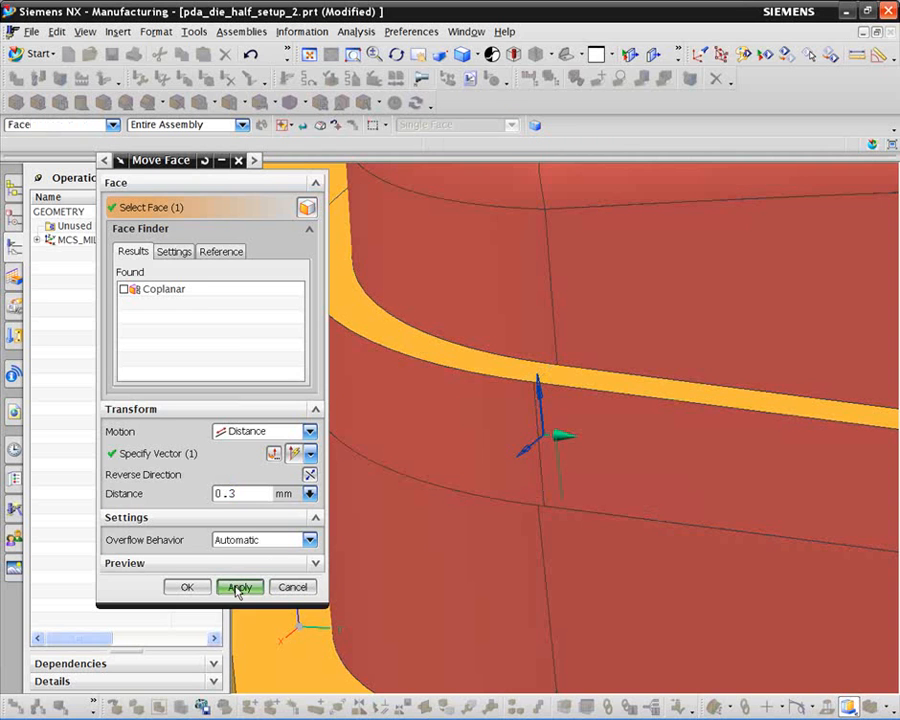
{"action": "left_click", "coordinate": [240, 587]}
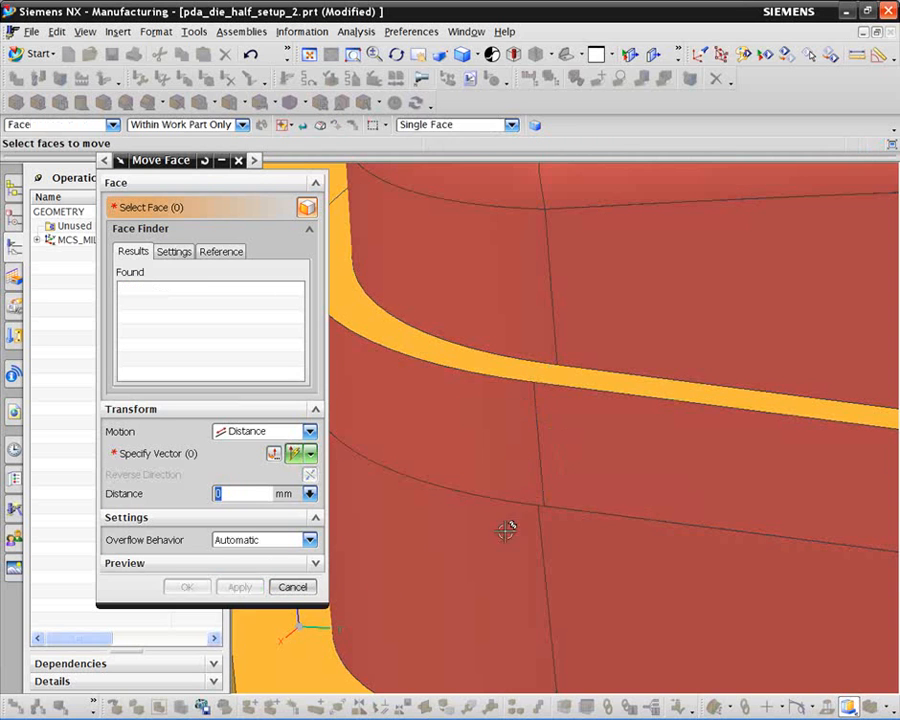
{"action": "mouse_move", "coordinate": [532, 525]}
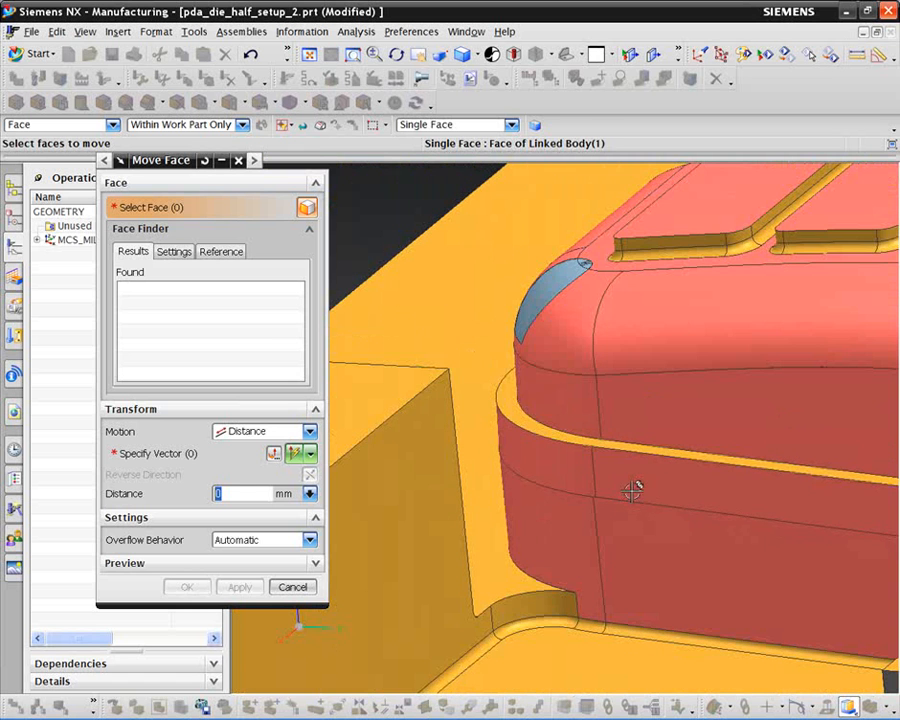
Move the lower corner notch face 1.5 mm and apply it.
{"action": "left_click_drag", "start_coordinate": [630, 490], "coordinate": [680, 497]}
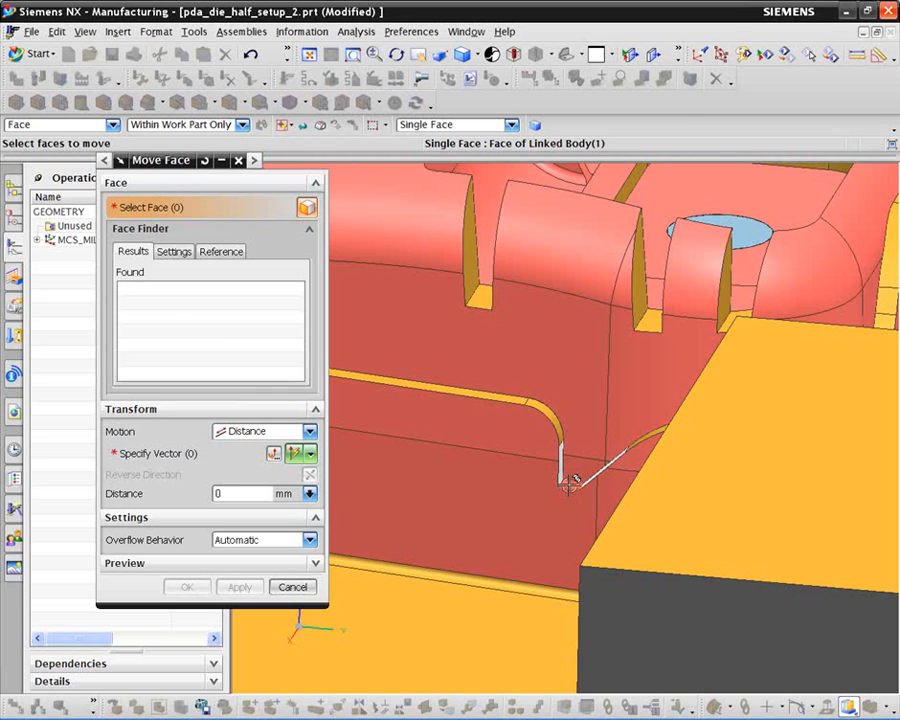
{"action": "left_click", "coordinate": [573, 480]}
{"action": "type", "text": "1.5"}
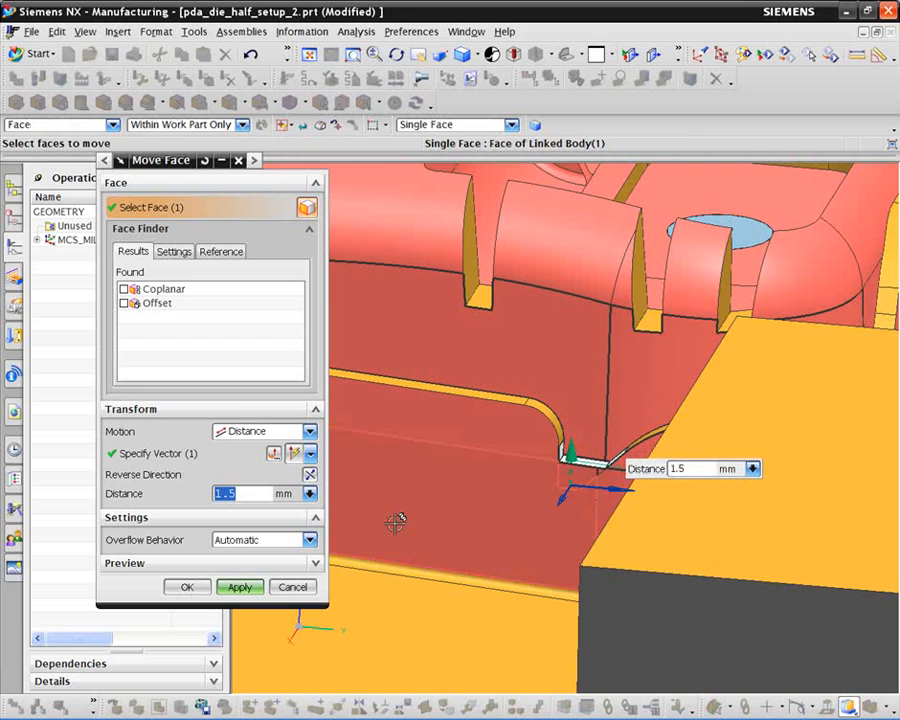
{"action": "left_click", "coordinate": [239, 586]}
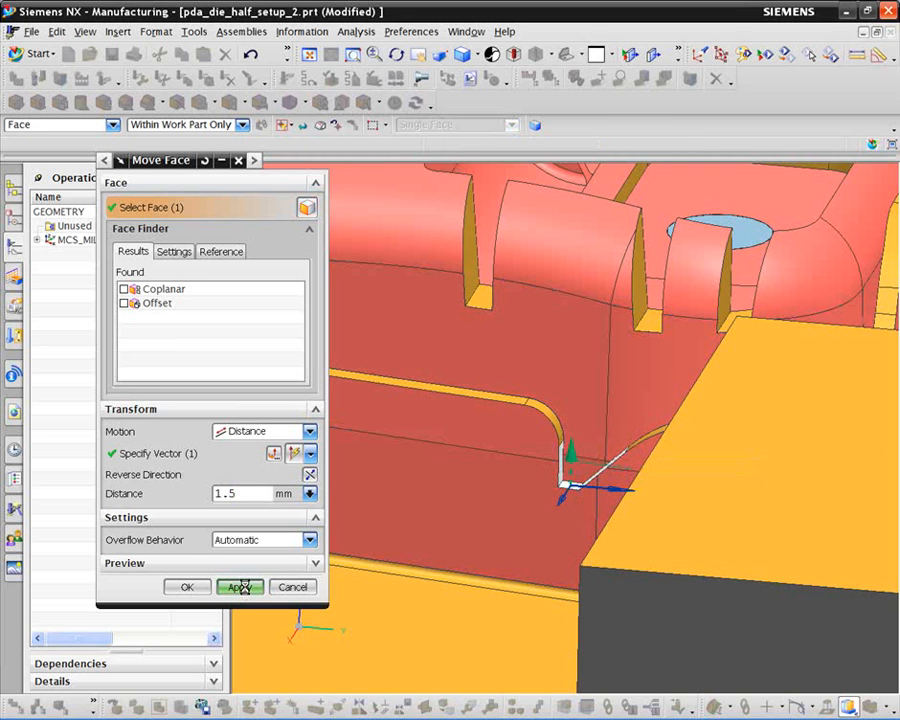
{"action": "left_click", "coordinate": [240, 587]}
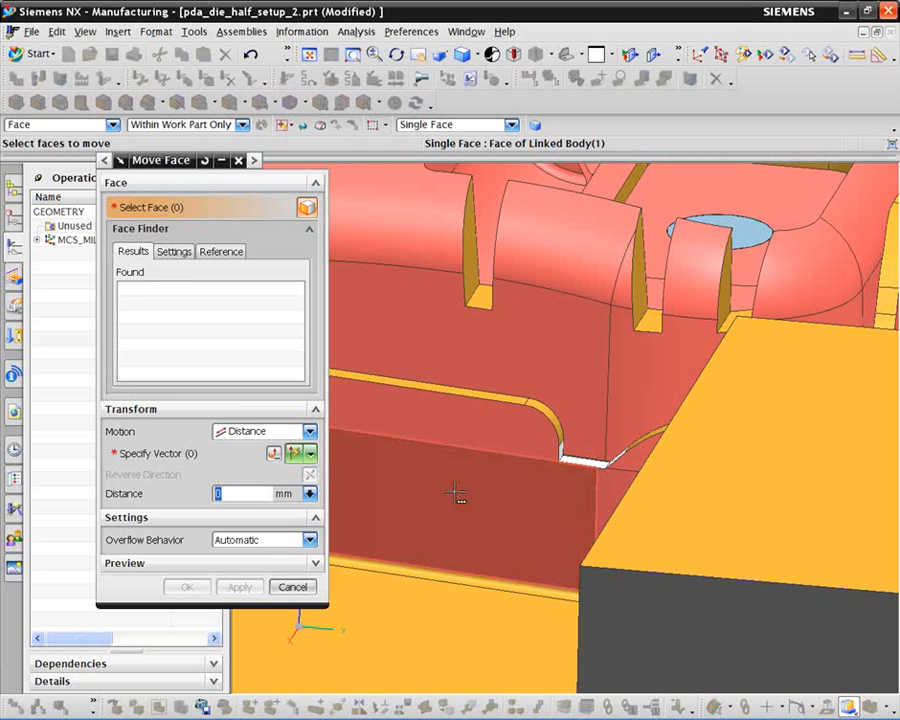
{"action": "mouse_move", "coordinate": [414, 484]}
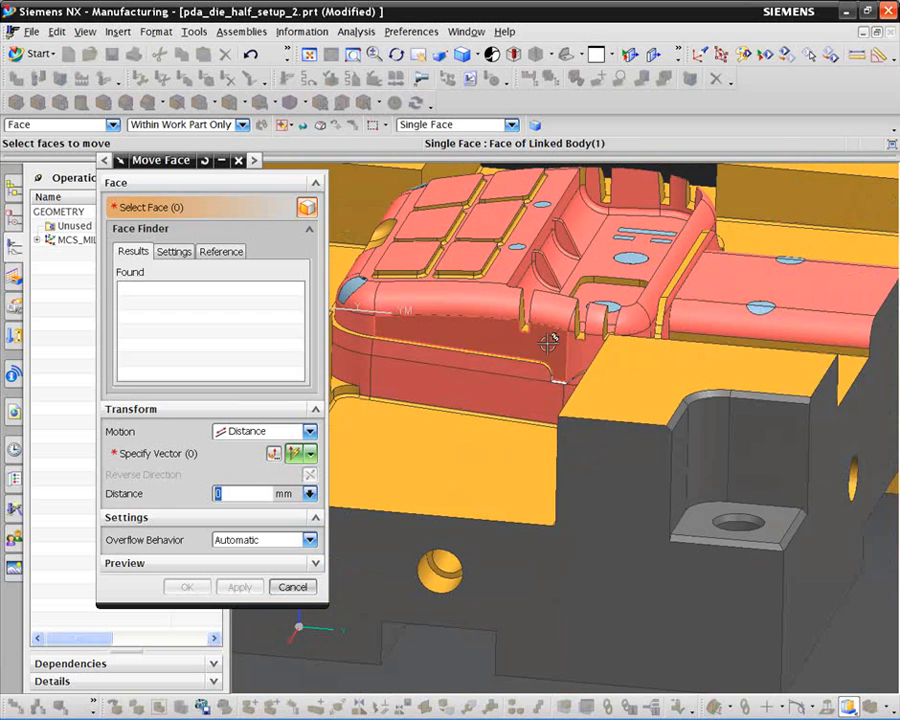
Move the angled notch's floor face 1.5 mm from a side-on view.
{"action": "left_click_drag", "start_coordinate": [550, 340], "coordinate": [450, 325]}
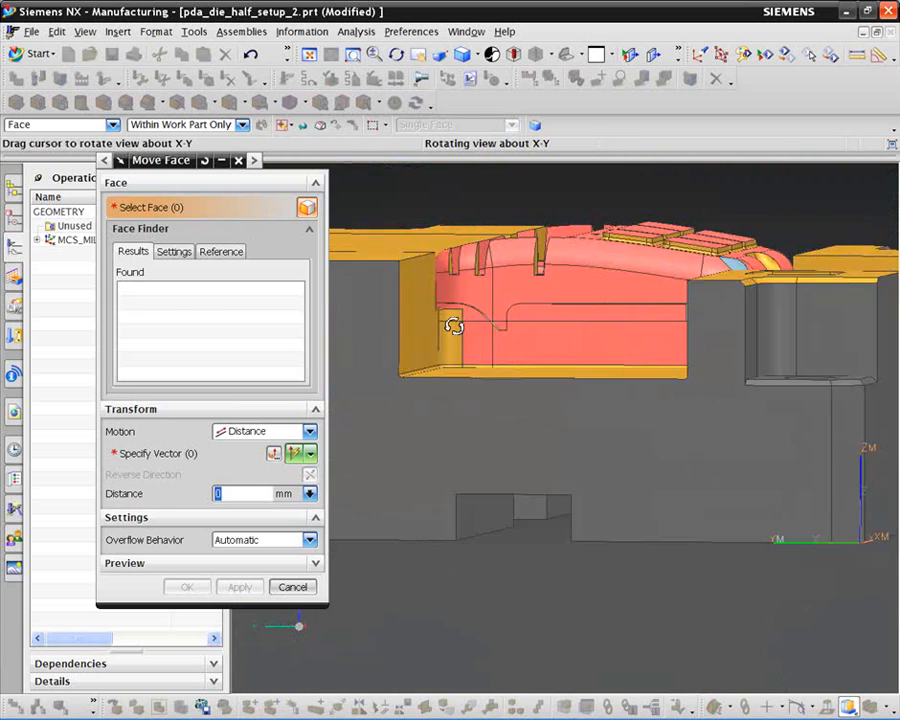
{"action": "left_click_drag", "start_coordinate": [453, 327], "coordinate": [545, 372]}
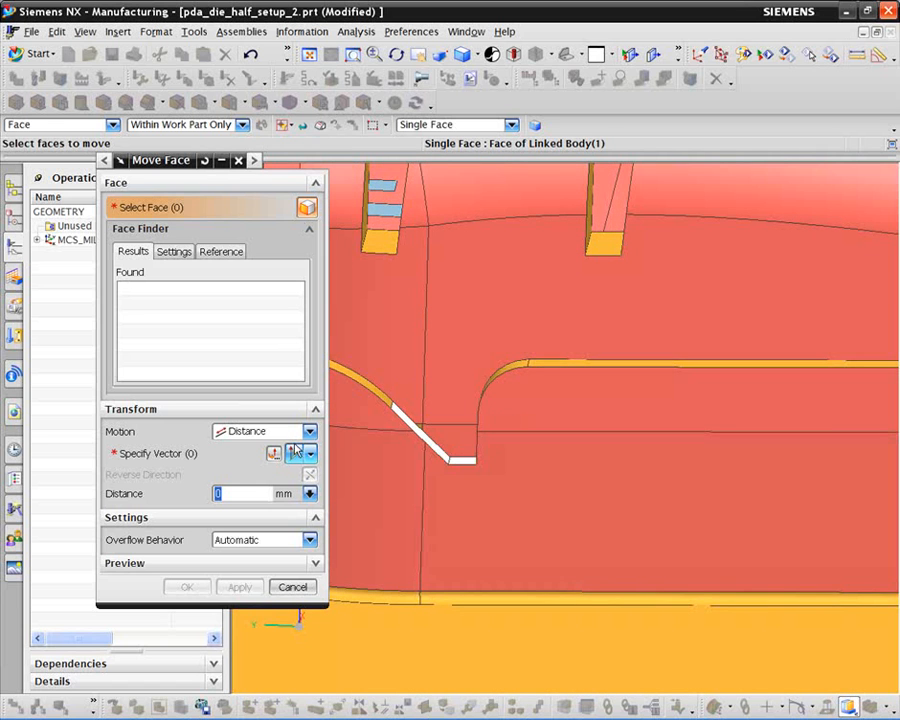
{"action": "left_click", "coordinate": [468, 460]}
{"action": "type", "text": "1.5"}
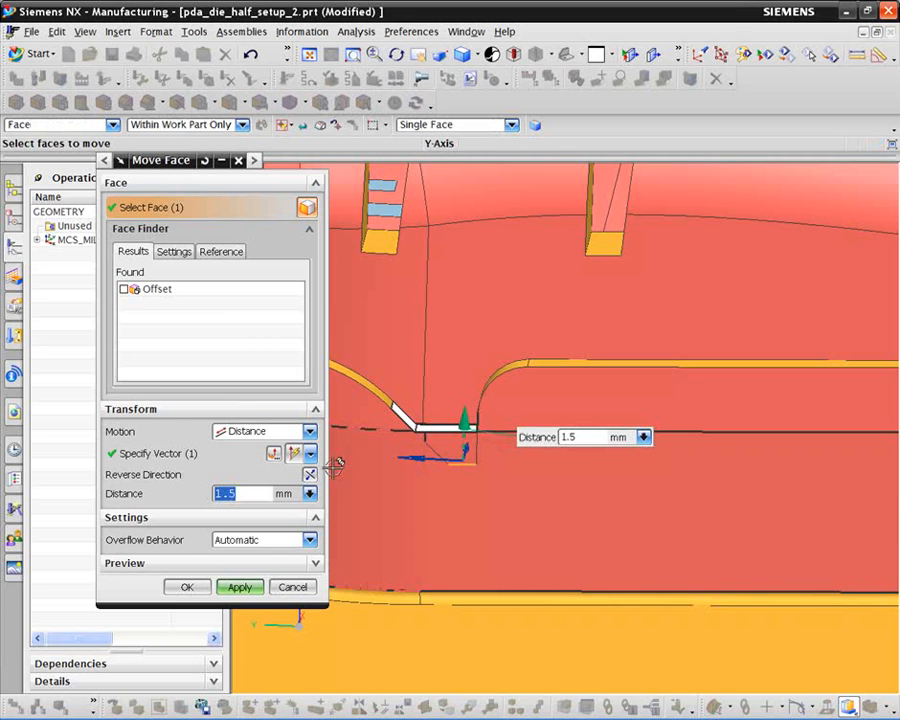
{"action": "left_click", "coordinate": [239, 587]}
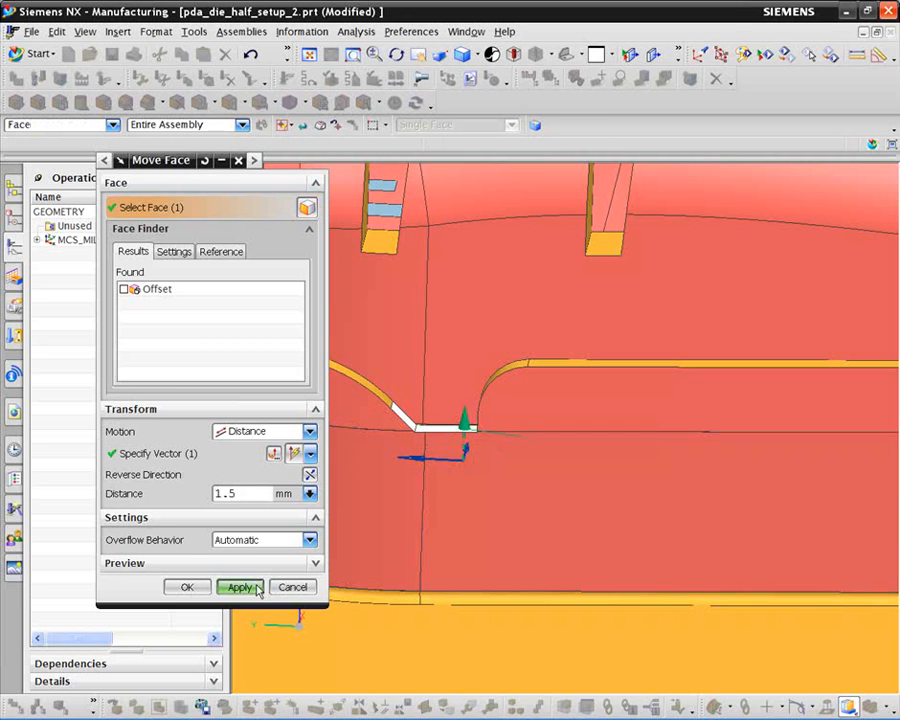
{"action": "left_click", "coordinate": [240, 587]}
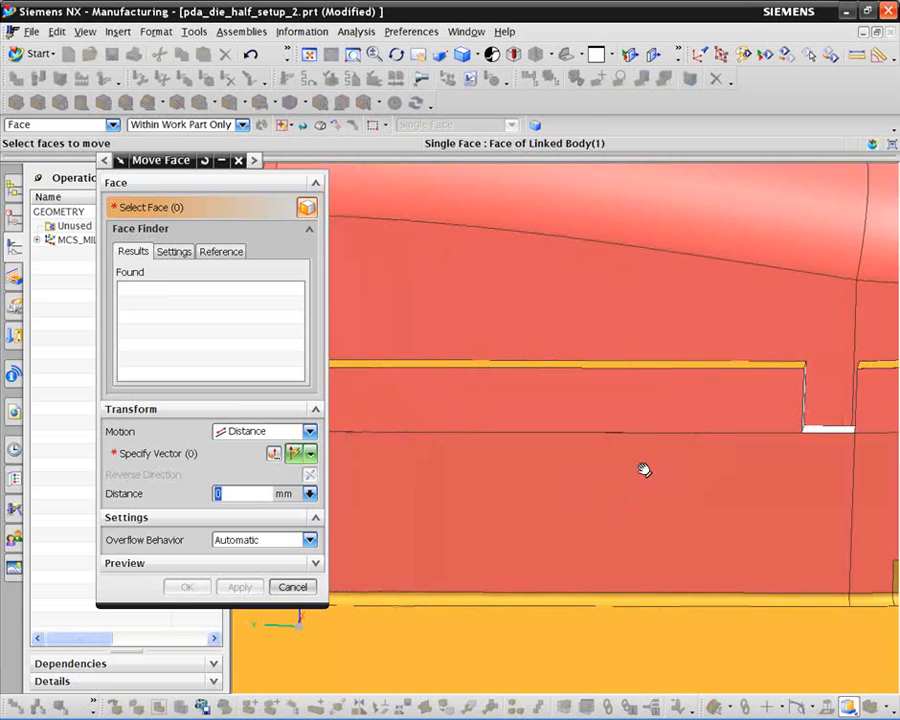
{"action": "left_click_drag", "start_coordinate": [645, 470], "coordinate": [555, 465]}
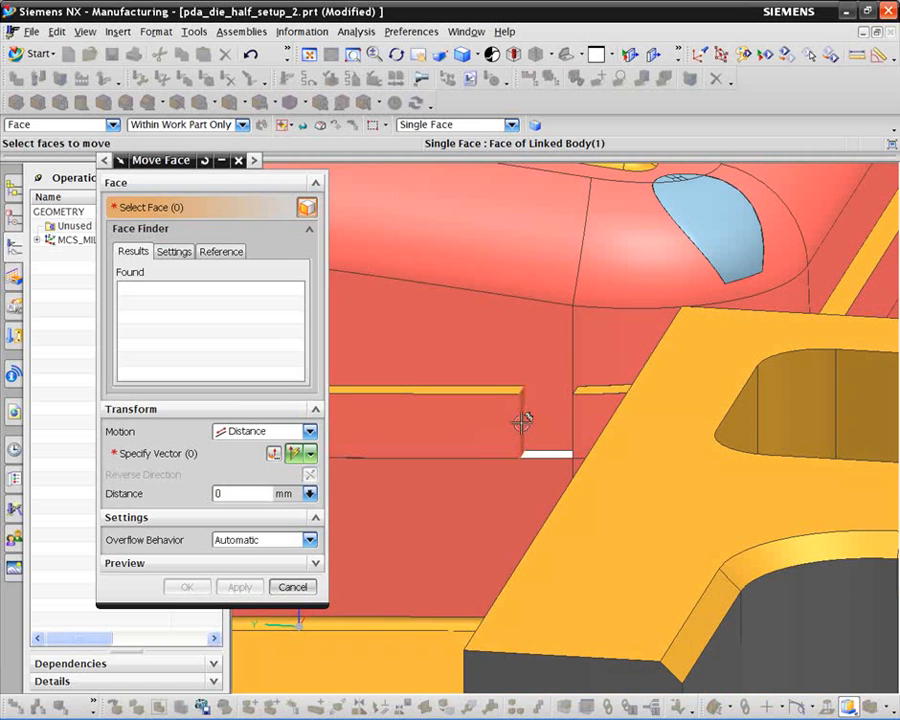
Move the vertical notch face 2.2 mm in the reversed direction.
{"action": "left_click", "coordinate": [512, 440]}
{"action": "type", "text": "2.2"}
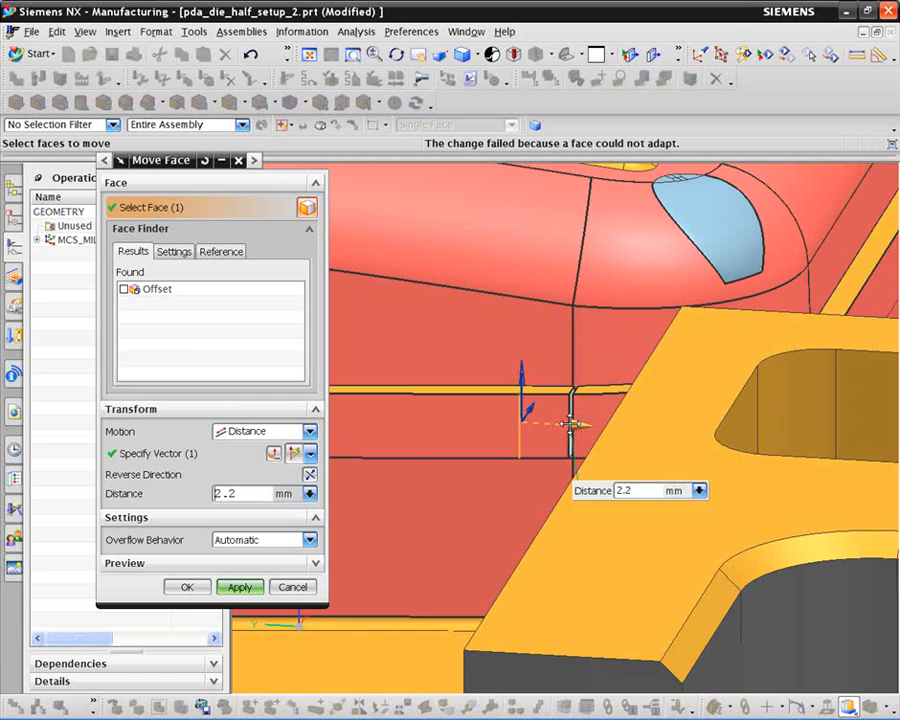
{"action": "left_click", "coordinate": [239, 587]}
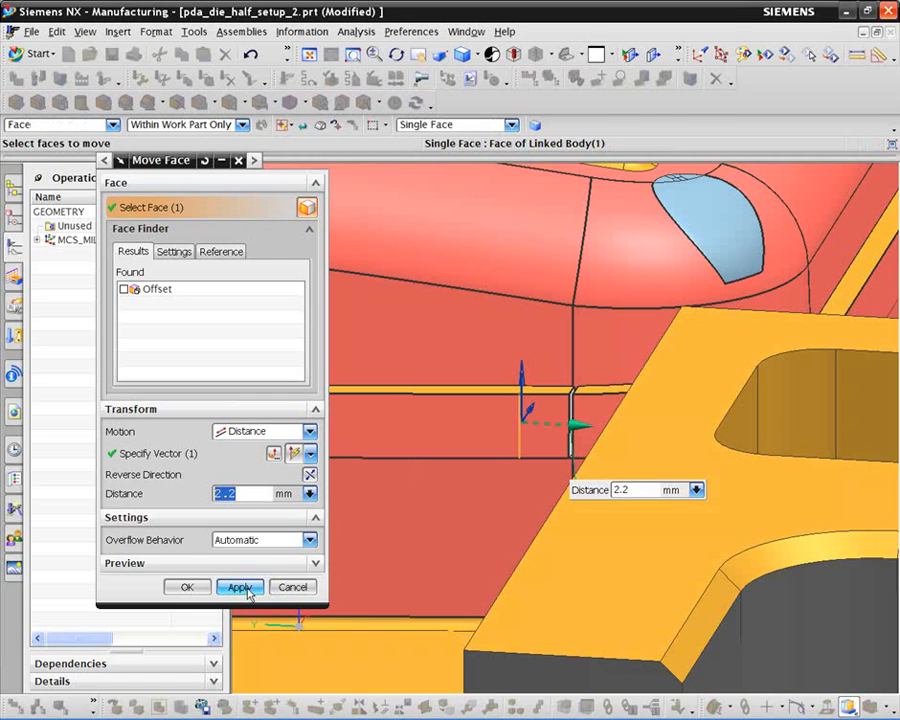
{"action": "left_click", "coordinate": [240, 587]}
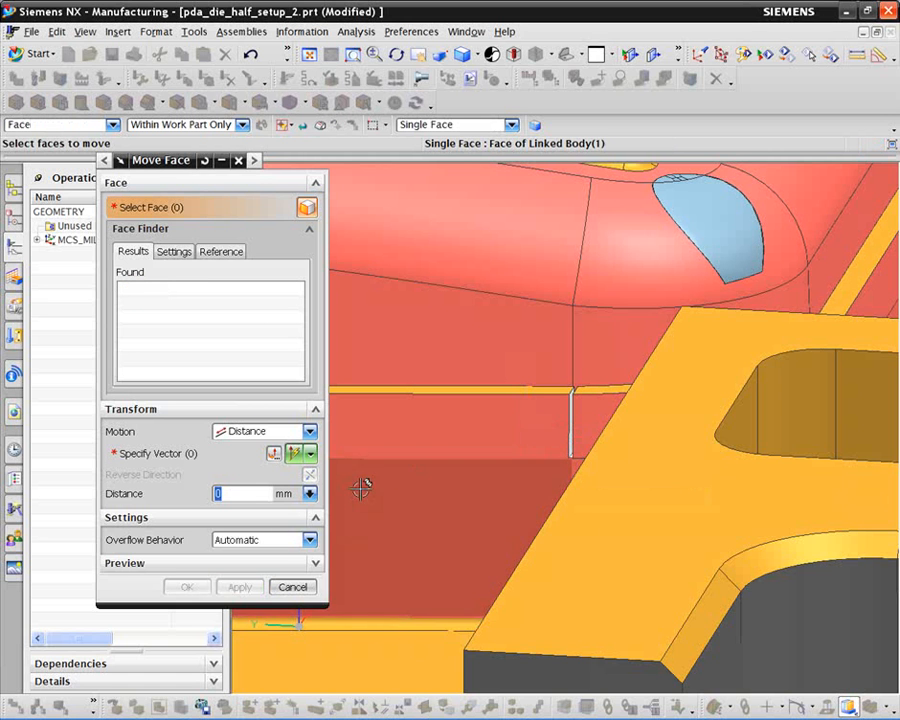
Move the remaining thin slot face 0.2 mm to close it.
{"action": "left_click_drag", "start_coordinate": [360, 490], "coordinate": [510, 420]}
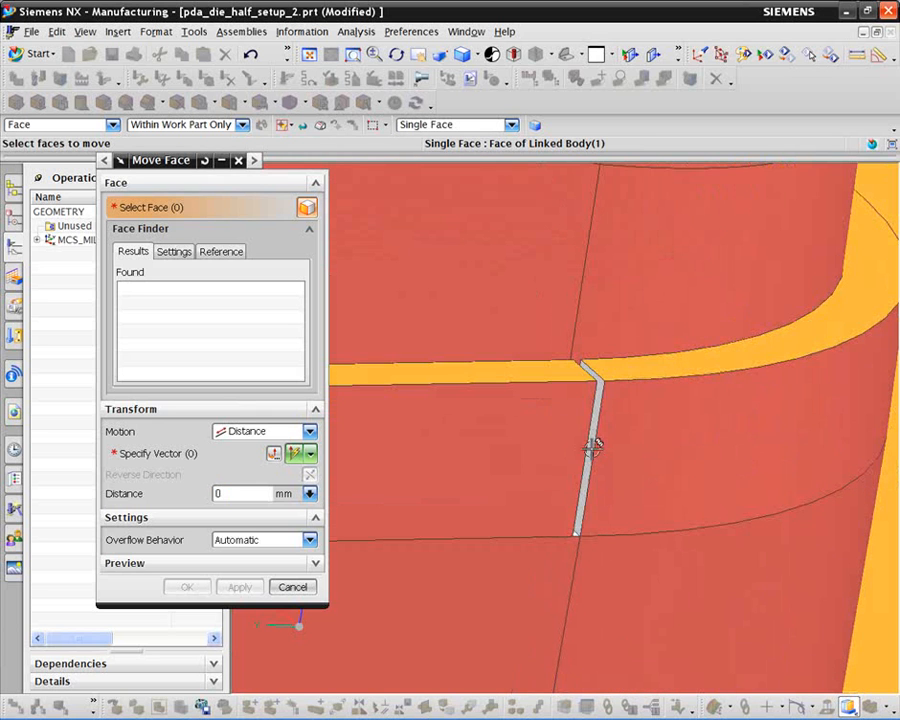
{"action": "left_click", "coordinate": [582, 445]}
{"action": "type", "text": ".2"}
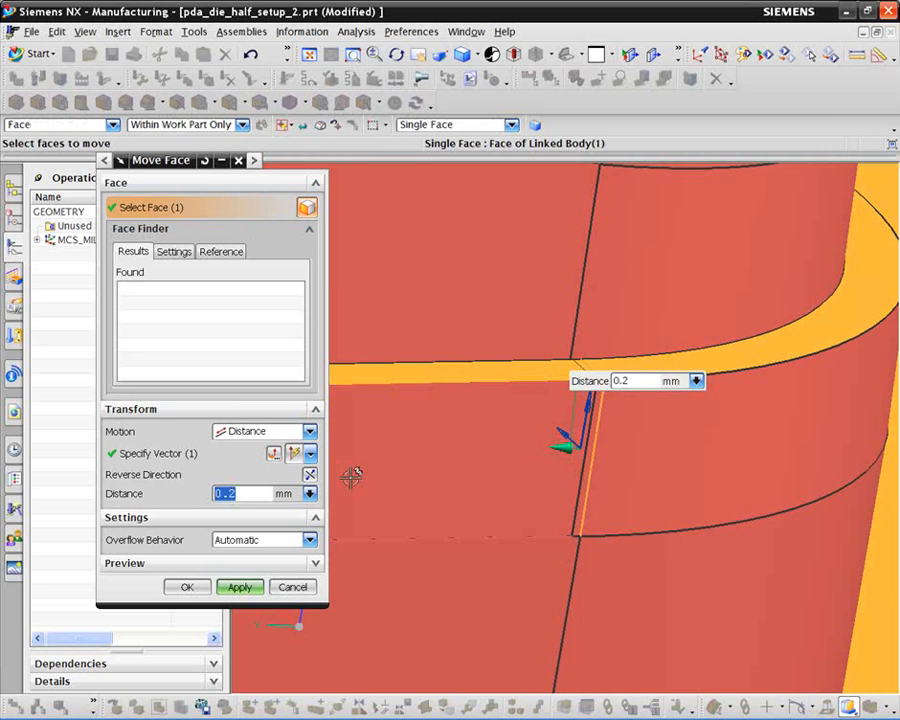
{"action": "left_click", "coordinate": [240, 587]}
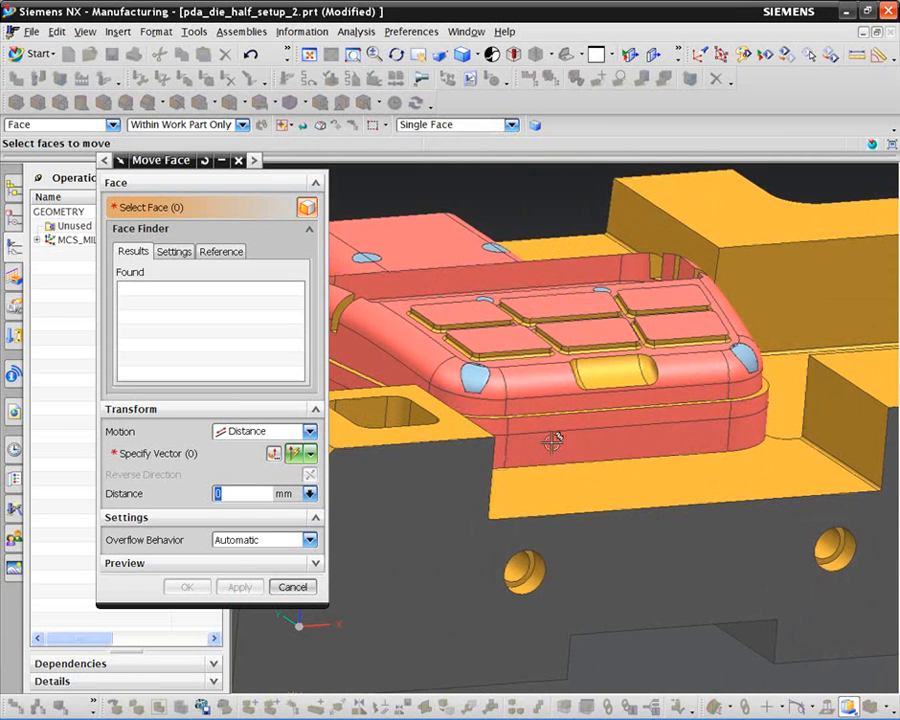
{"action": "left_click_drag", "start_coordinate": [555, 443], "coordinate": [593, 400]}
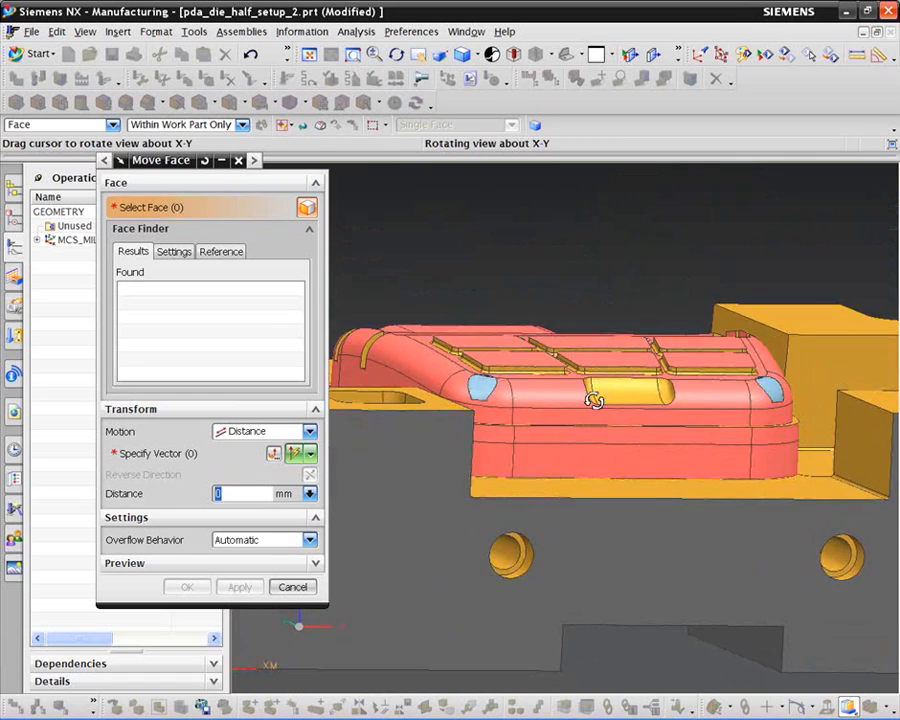
{"action": "left_click_drag", "start_coordinate": [595, 400], "coordinate": [570, 430]}
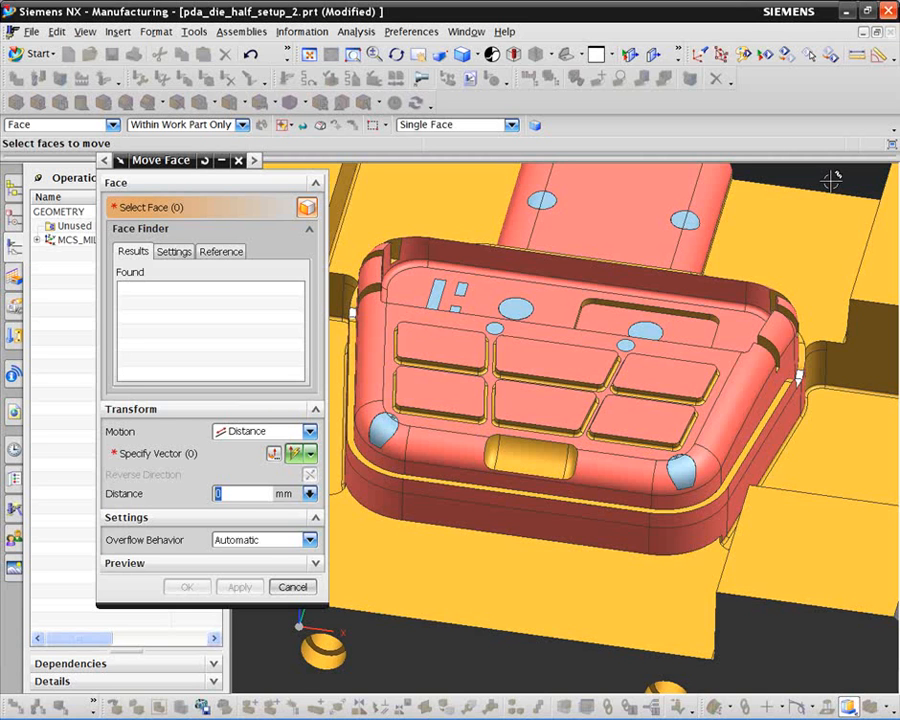
{"action": "mouse_move", "coordinate": [300, 527]}
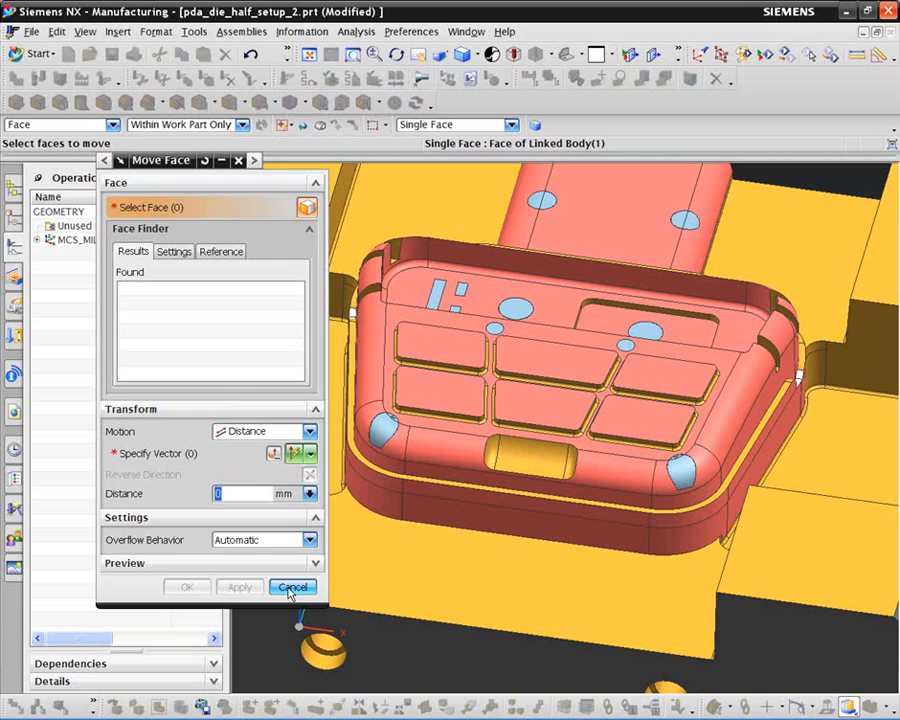
Cancel Move Face and orbit to view the entire repaired die half.
{"action": "left_click", "coordinate": [292, 587]}
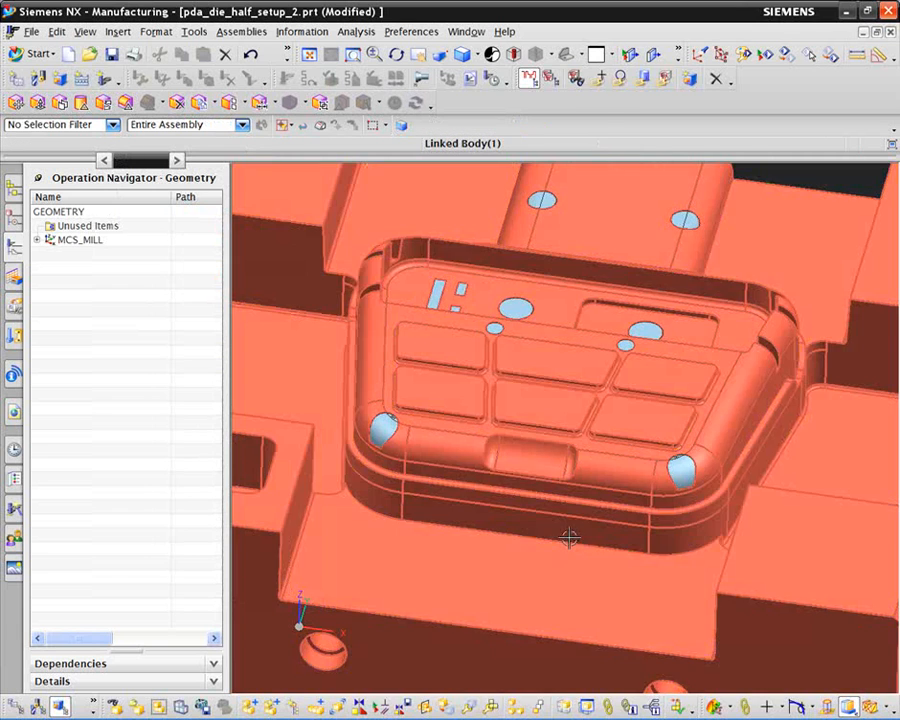
{"action": "left_click_drag", "start_coordinate": [570, 540], "coordinate": [548, 532]}
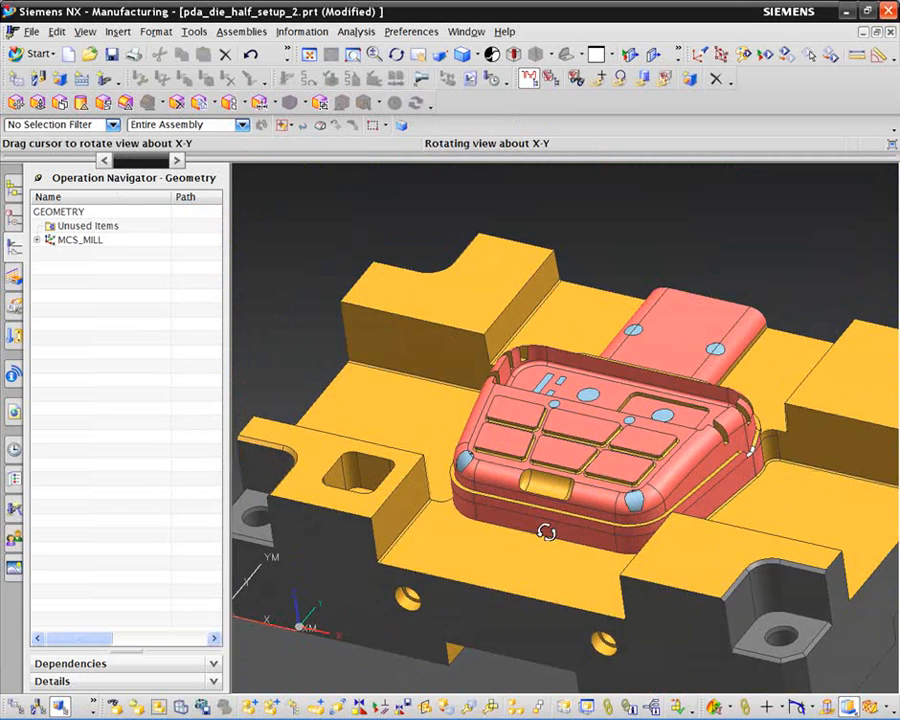
{"action": "left_click_drag", "start_coordinate": [545, 530], "coordinate": [478, 442]}
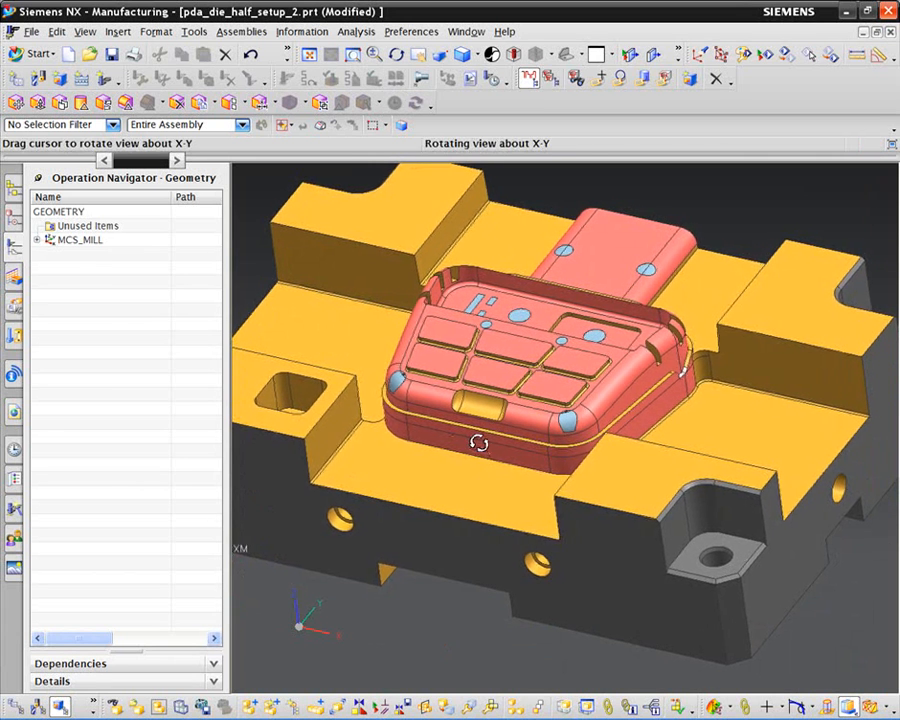
{"action": "left_click_drag", "start_coordinate": [478, 443], "coordinate": [432, 600]}
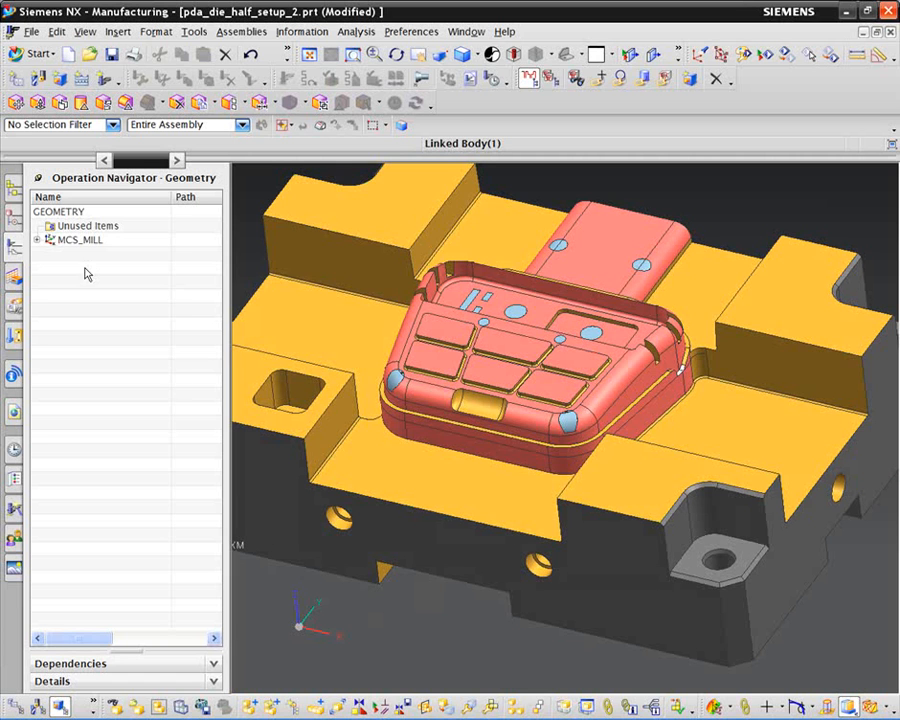
Expand MCS_MILL and WORKPIECE to list CAVITY_MILL, STREAMLINE and the profile operations.
{"action": "left_click", "coordinate": [38, 240]}
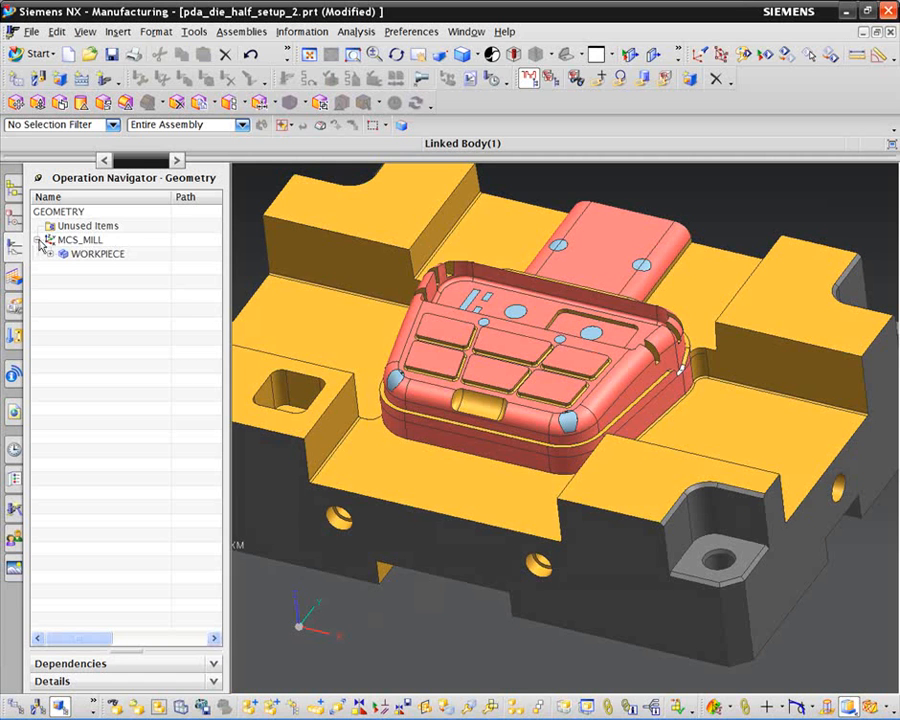
{"action": "left_click", "coordinate": [48, 254]}
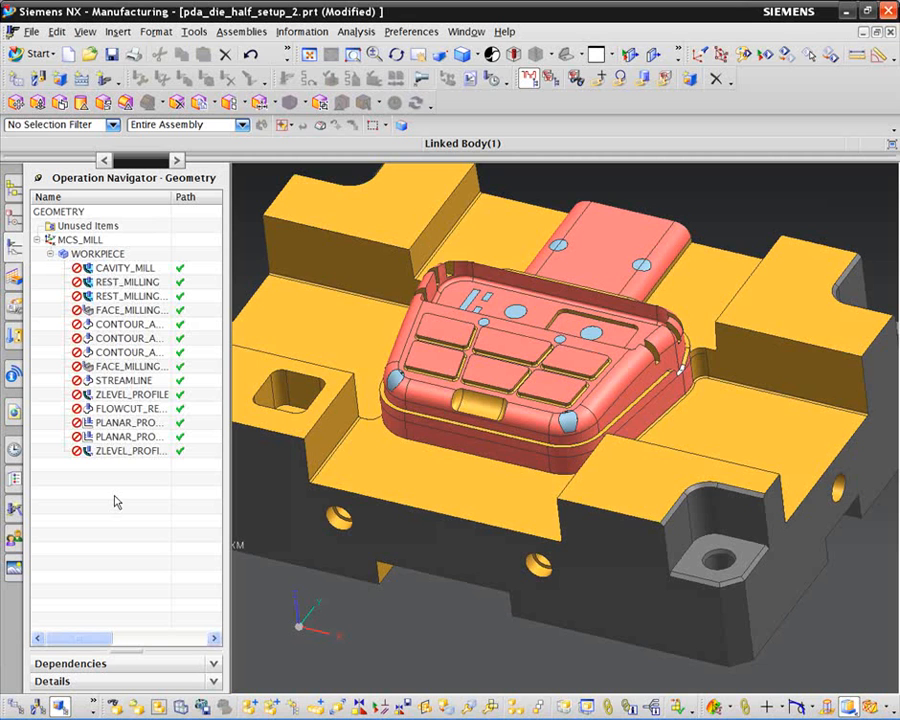
{"action": "mouse_move", "coordinate": [108, 497]}
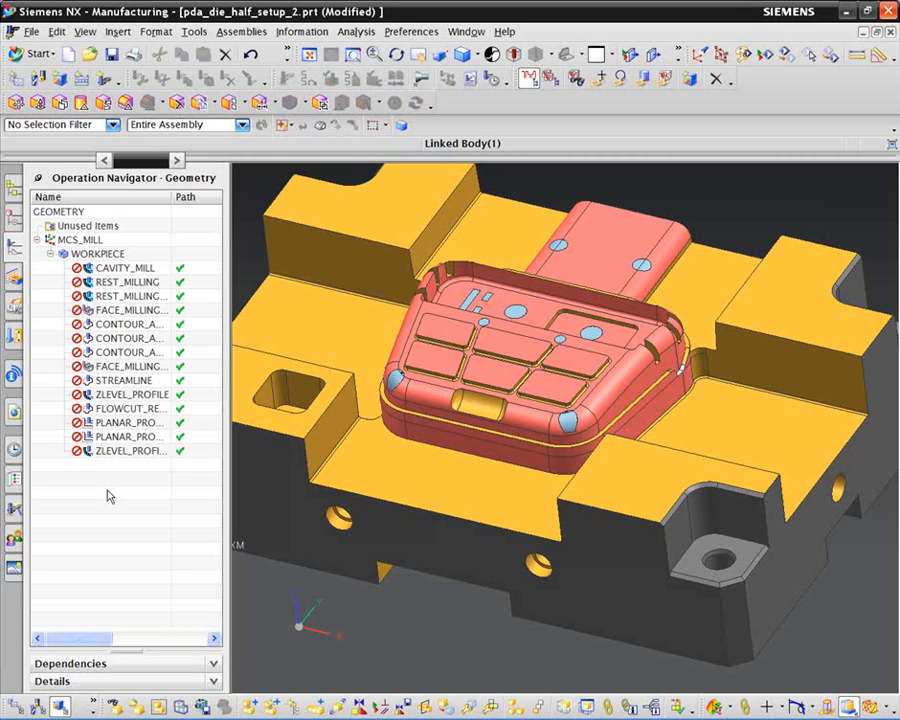
{"action": "mouse_move", "coordinate": [113, 493]}
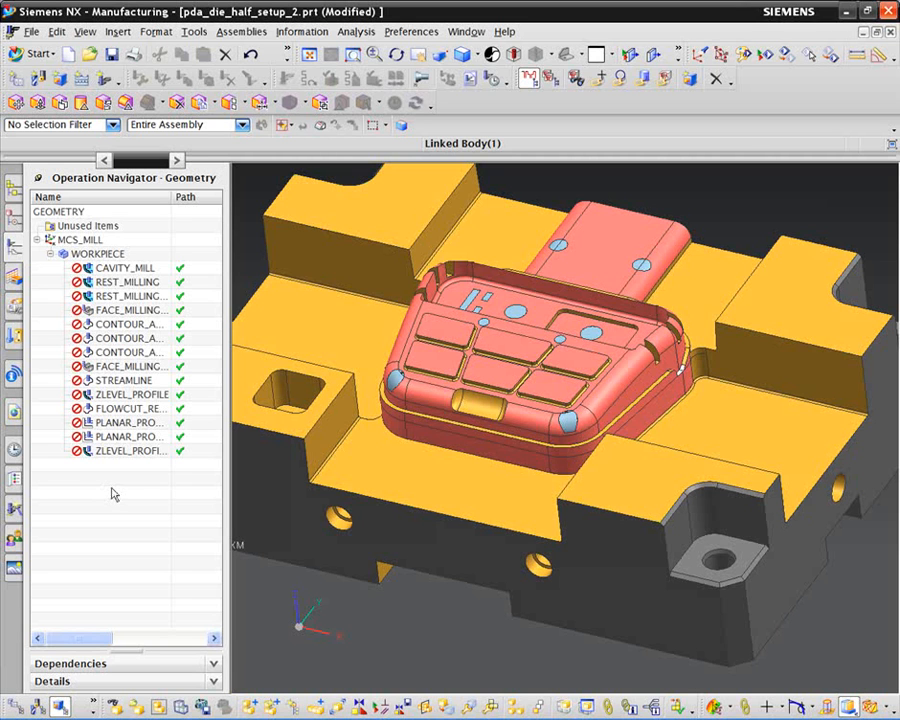